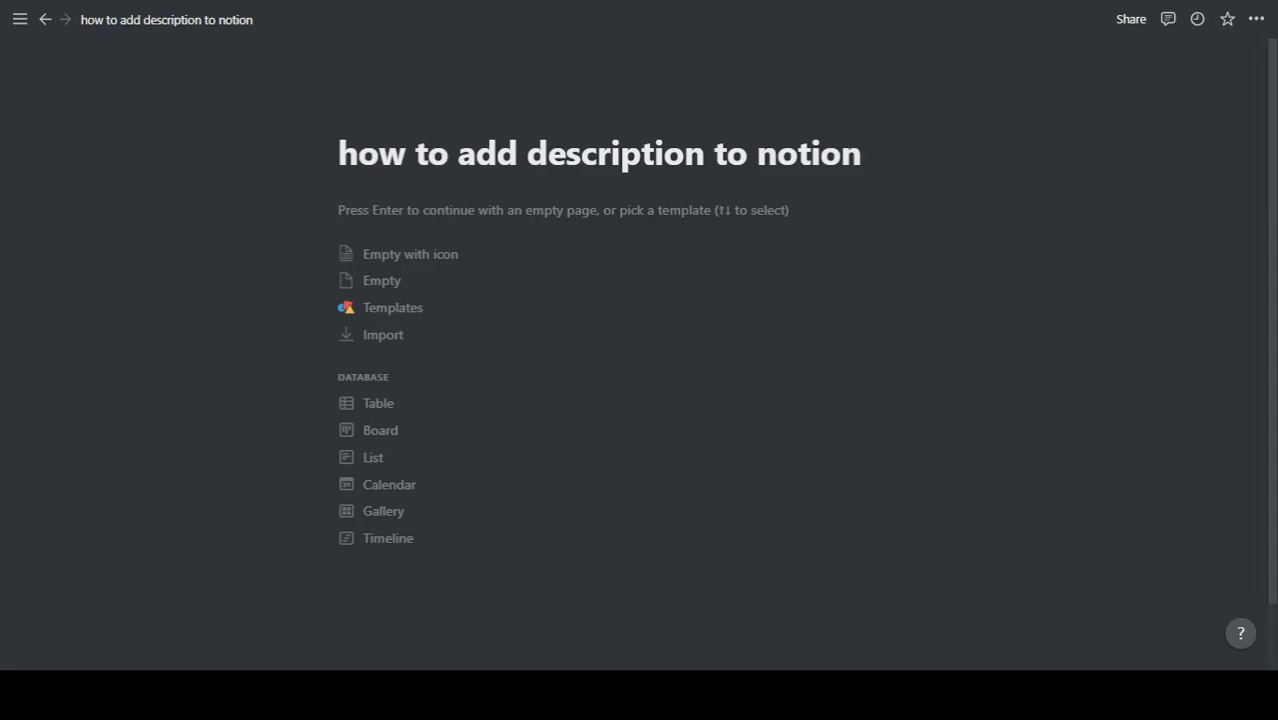
Create a new Untitled page, then open the Team Directory gallery page for reference.
left_click(860, 152)
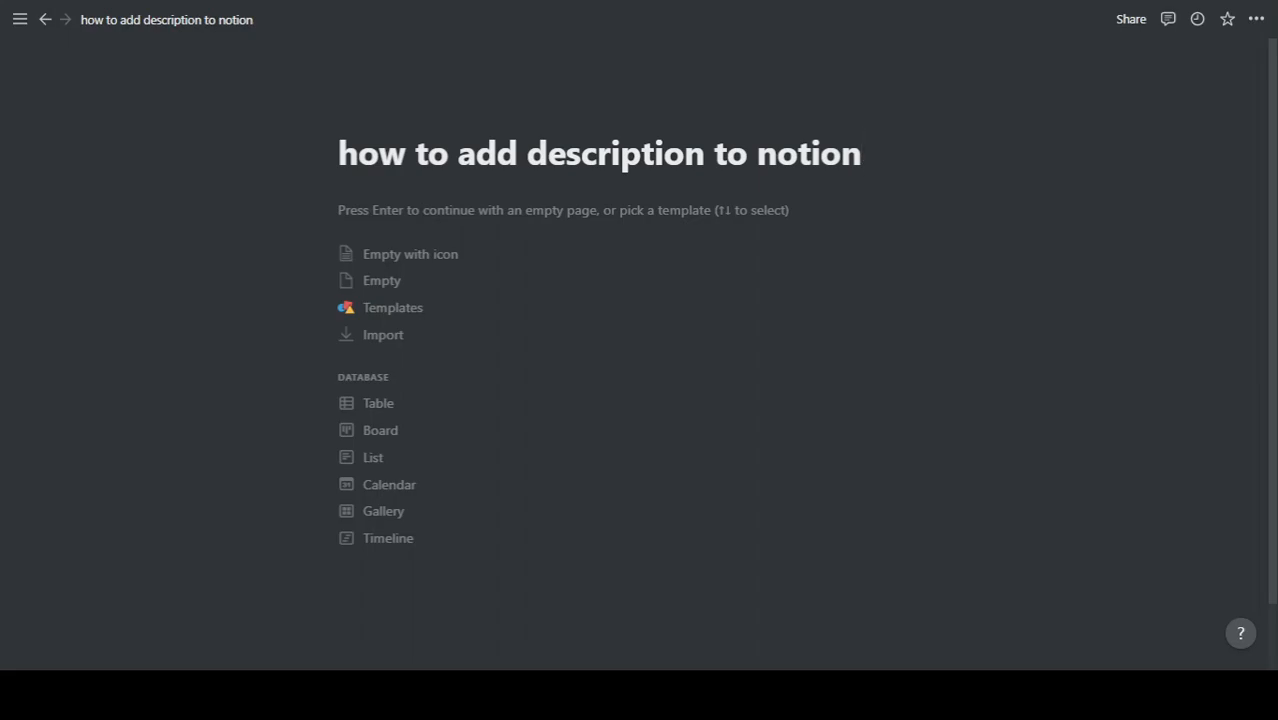
left_click(860, 152)
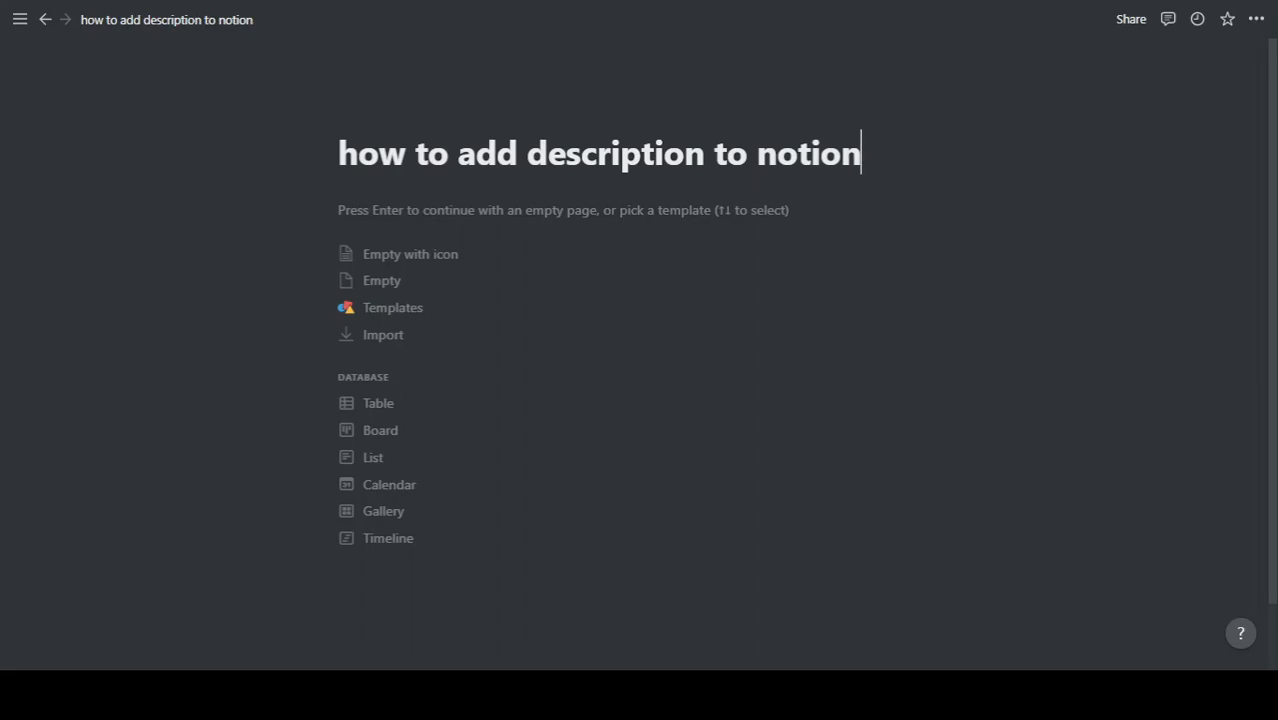
mouse_move(410, 254)
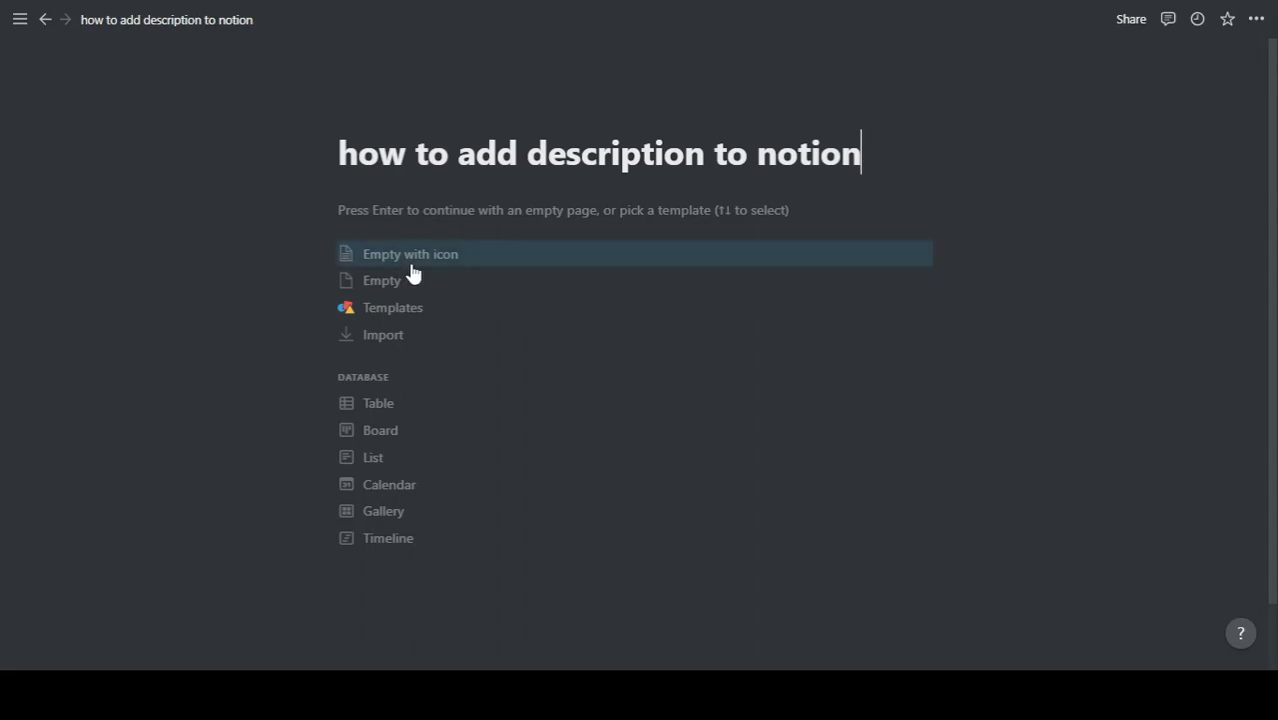
left_click(20, 20)
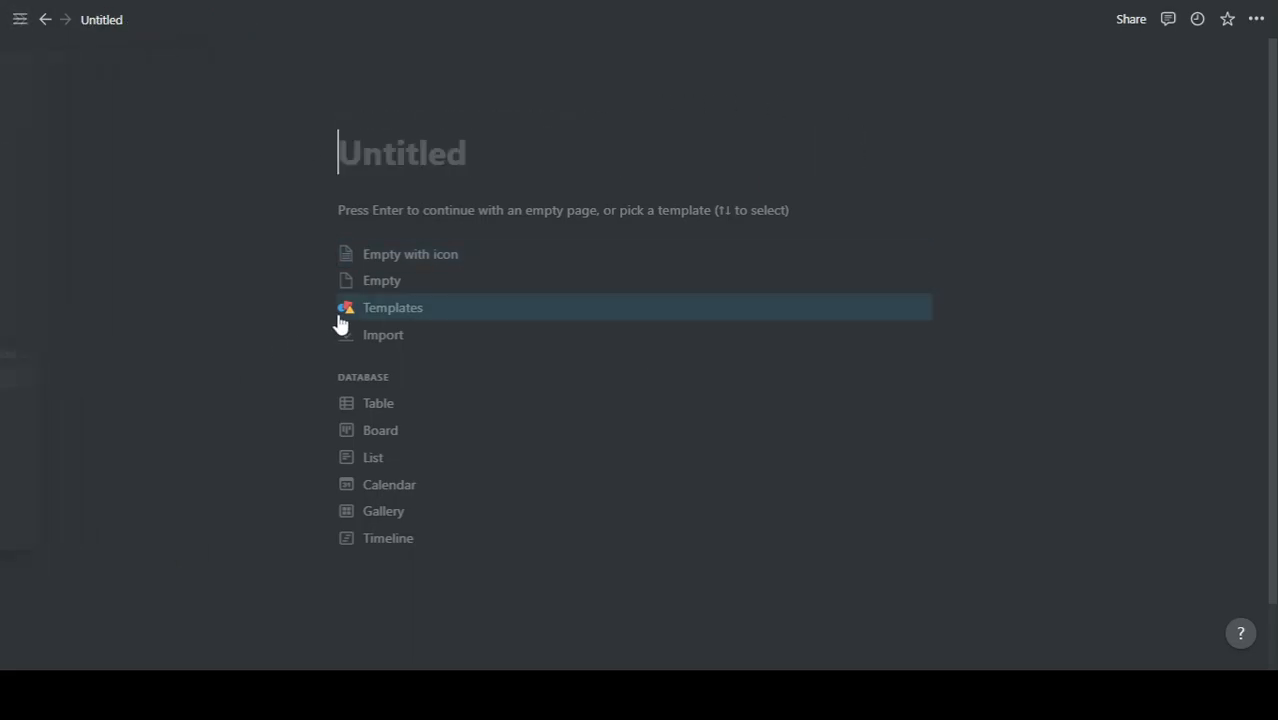
left_click(392, 308)
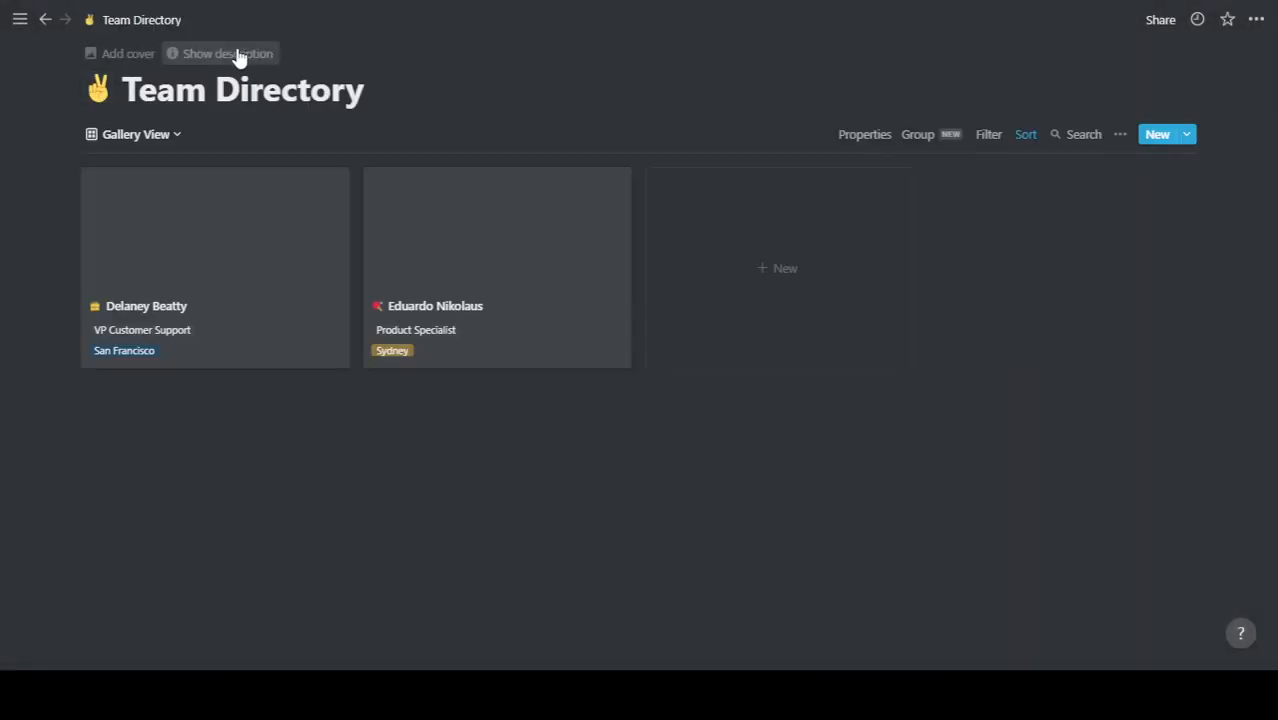
Insert an inline gallery database (via /gal) on the Untitled page, giving cards Page 1–3.
left_click(224, 52)
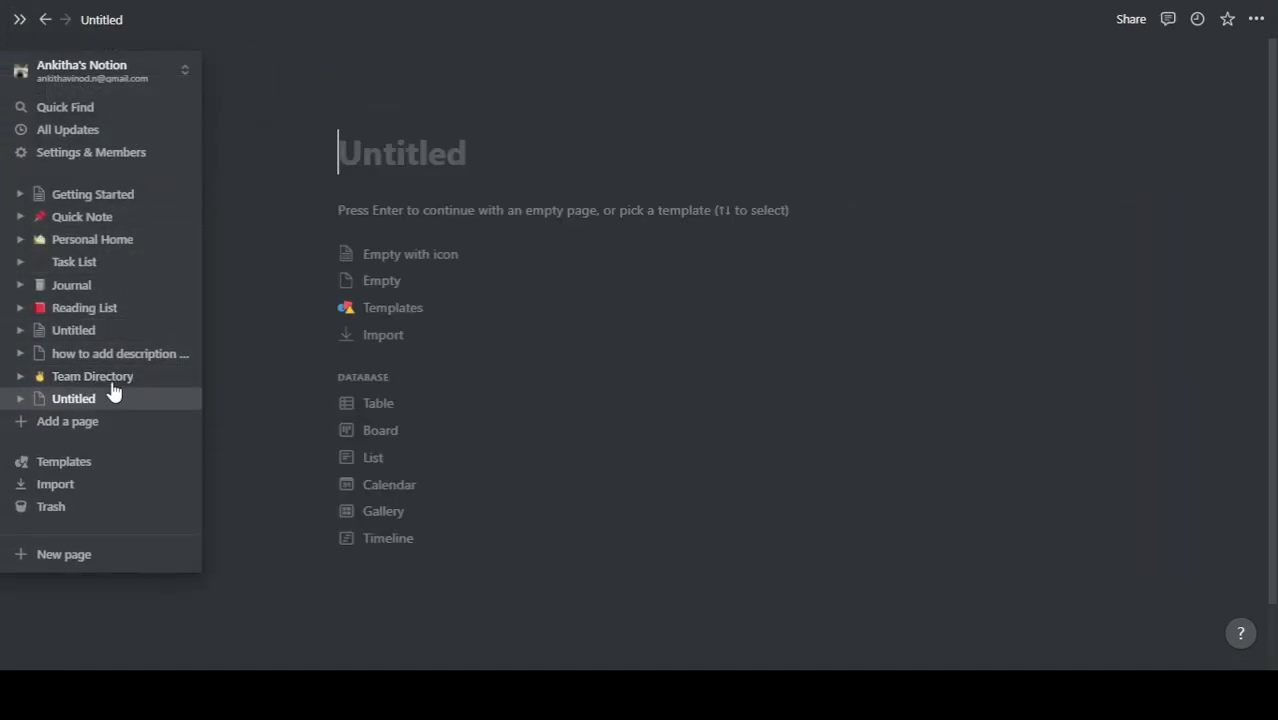
type("/gal")
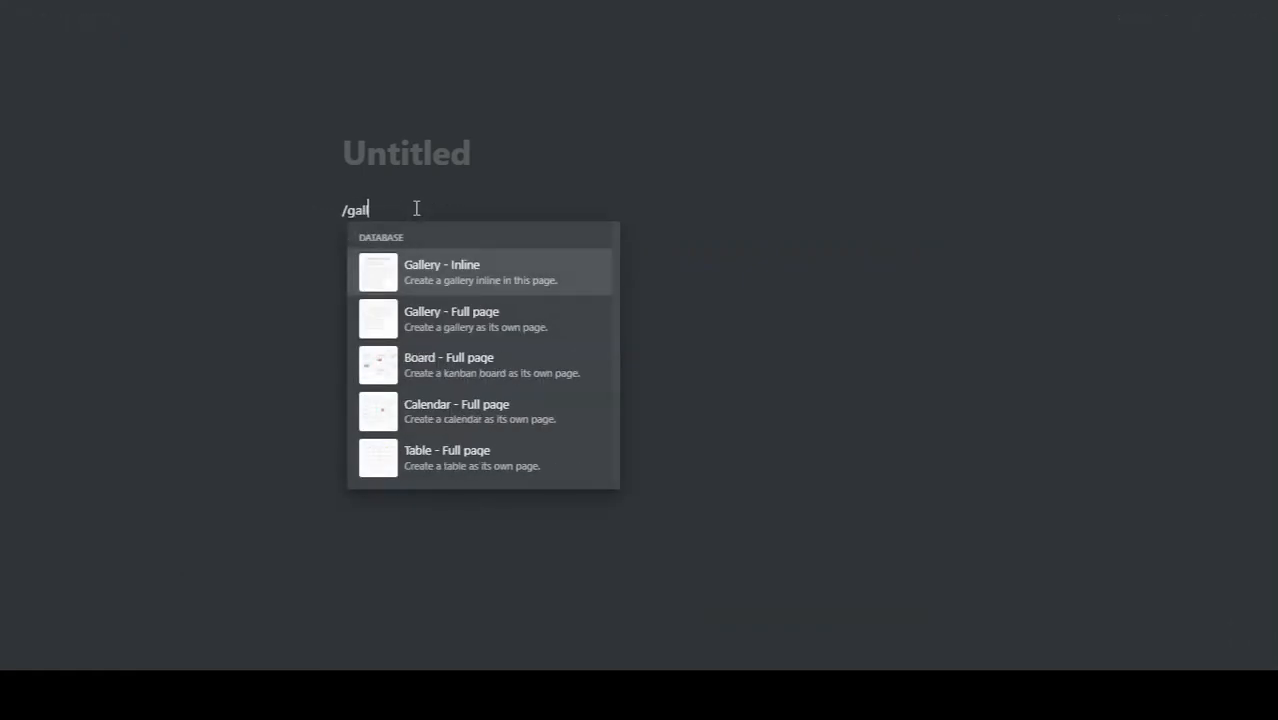
left_click(440, 272)
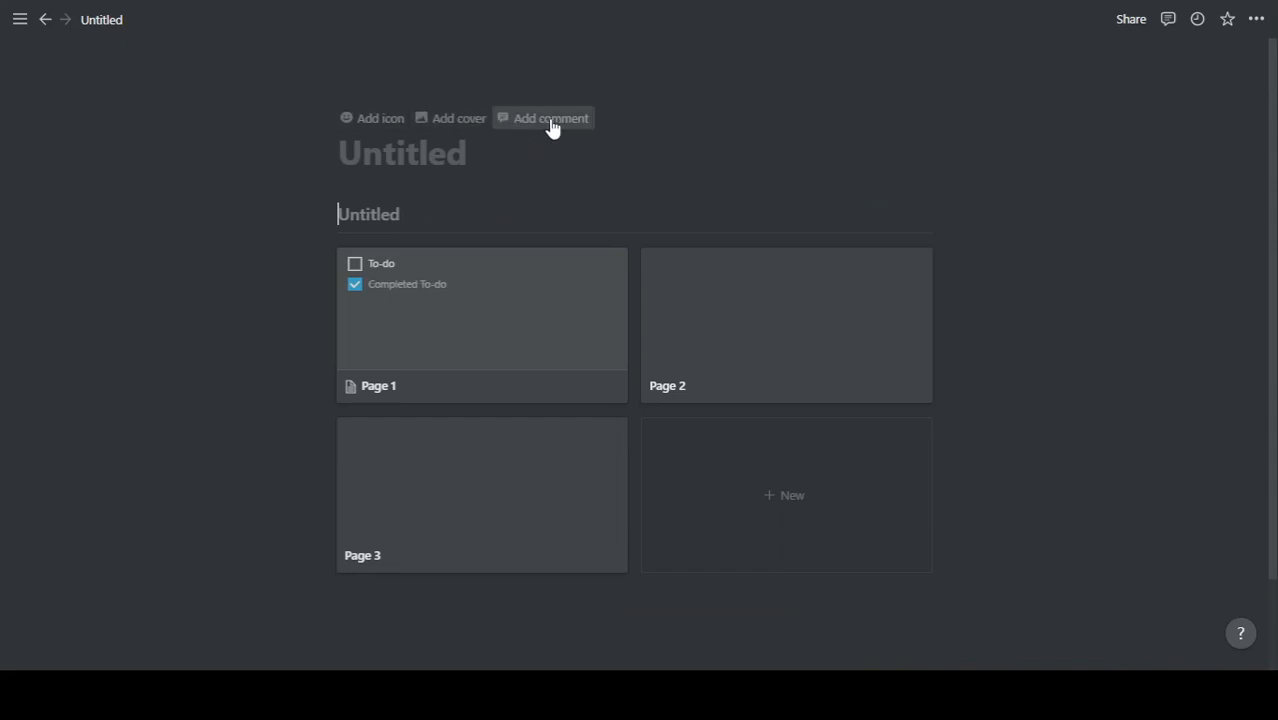
left_click(20, 20)
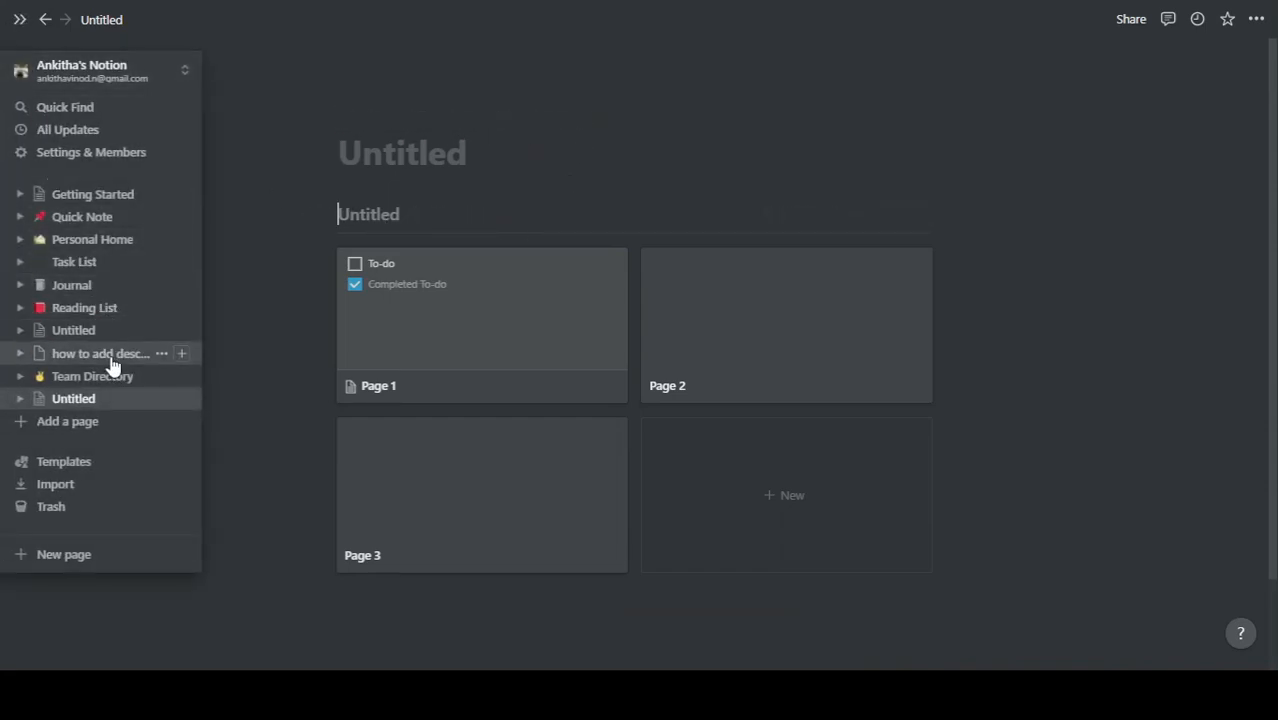
mouse_move(72, 330)
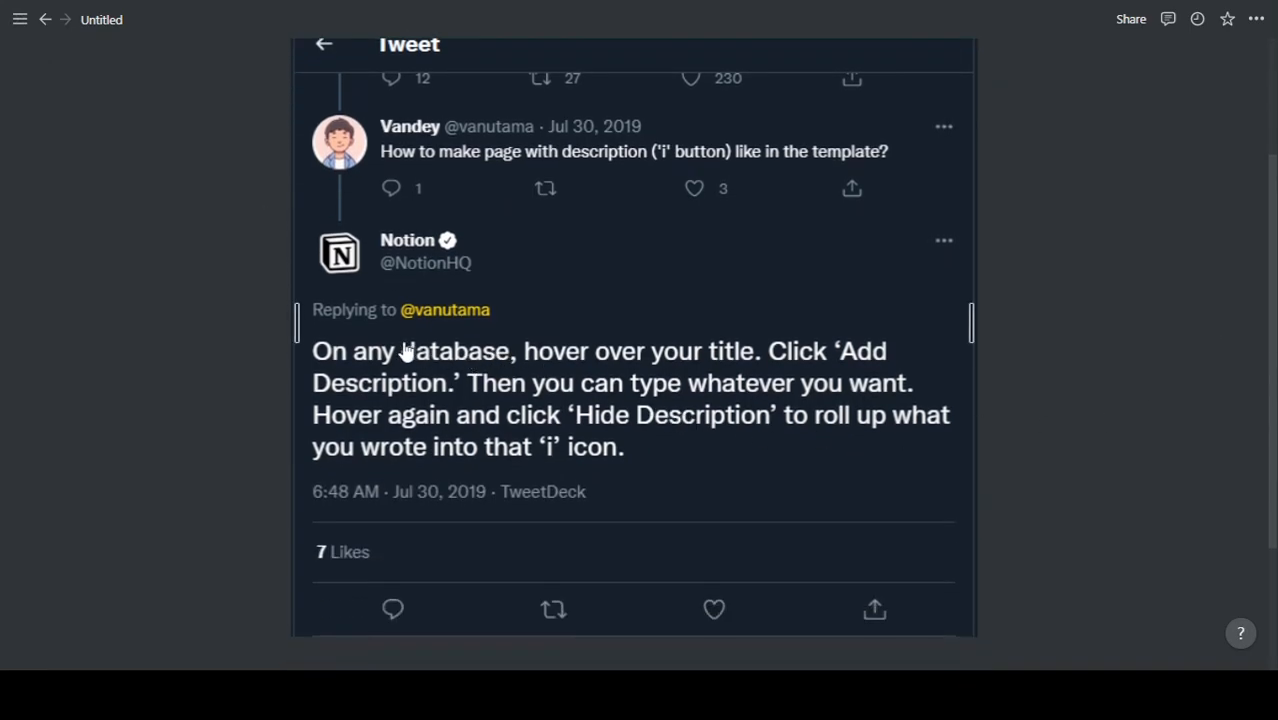
Switch the Team Directory page from Gallery View to its Table View and check the description under the title.
left_click(20, 20)
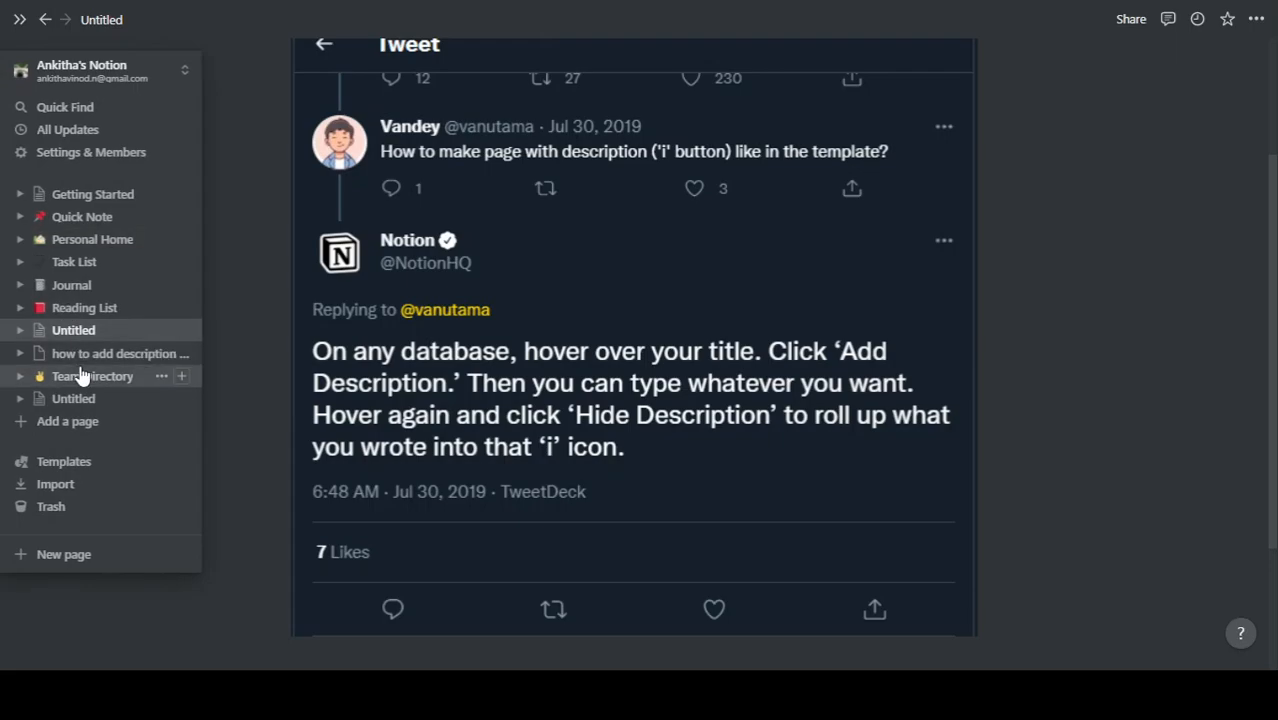
left_click(92, 376)
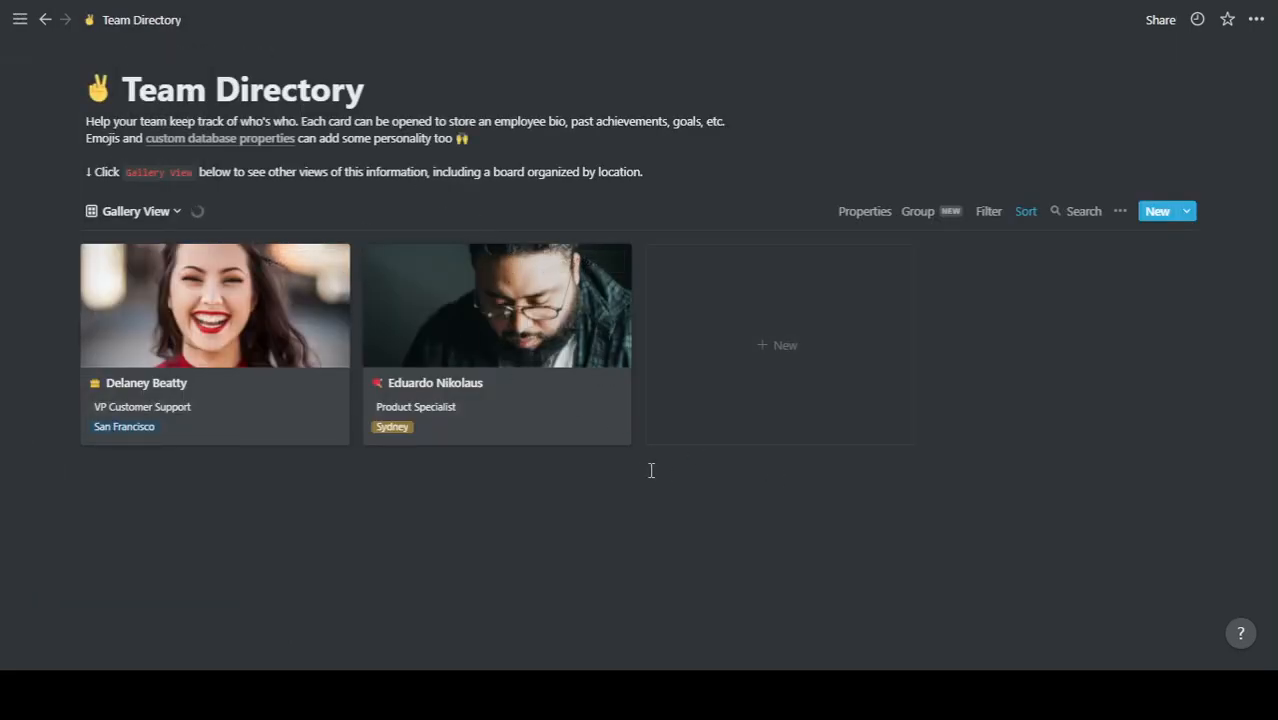
left_click(136, 212)
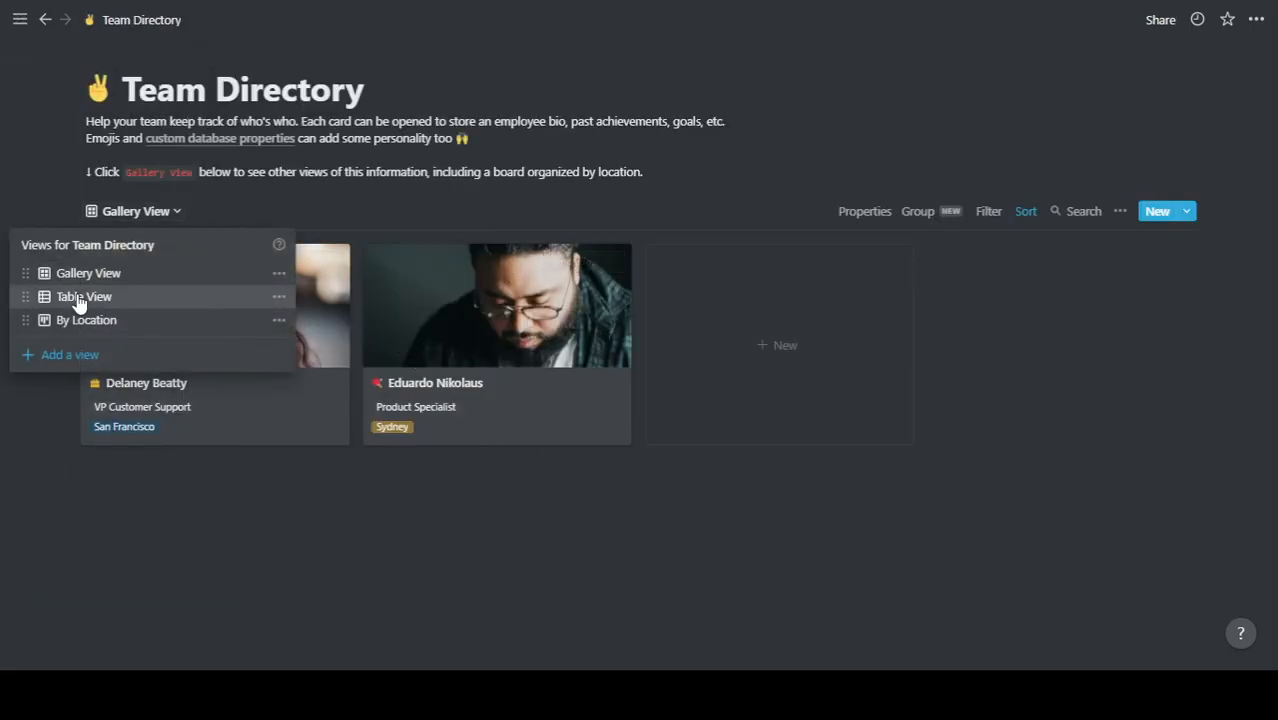
left_click(84, 296)
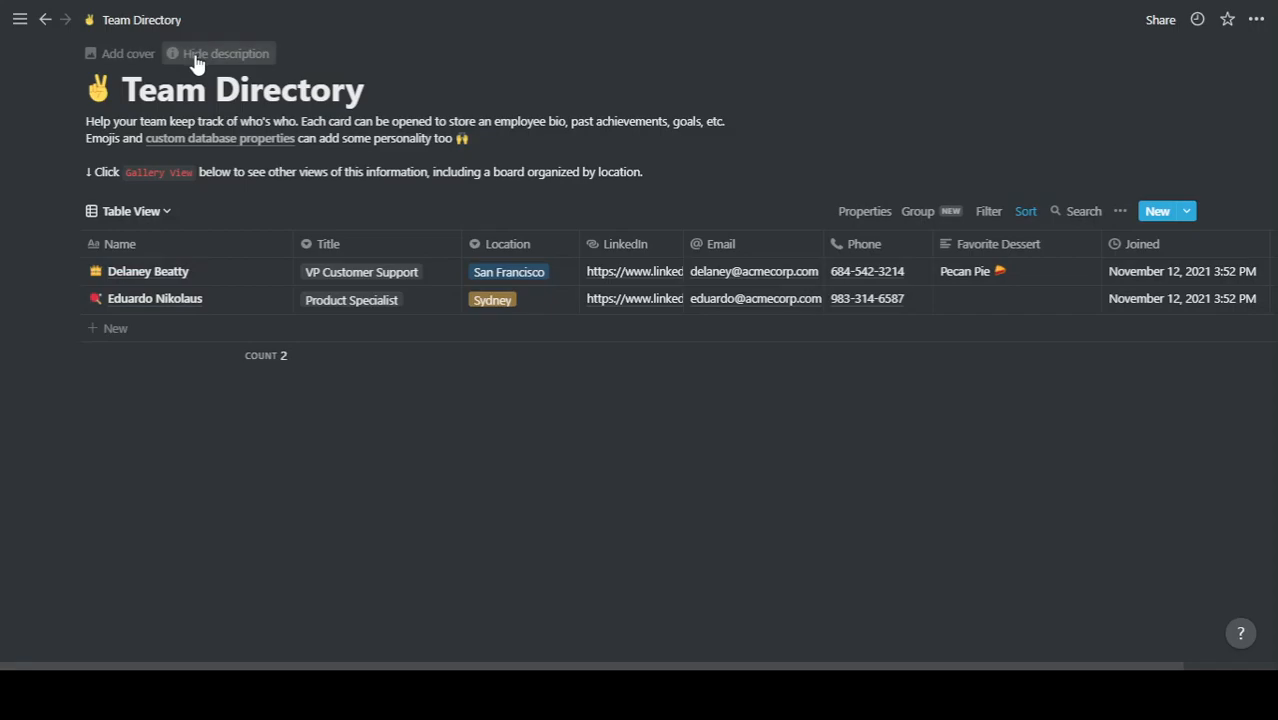
left_click(20, 20)
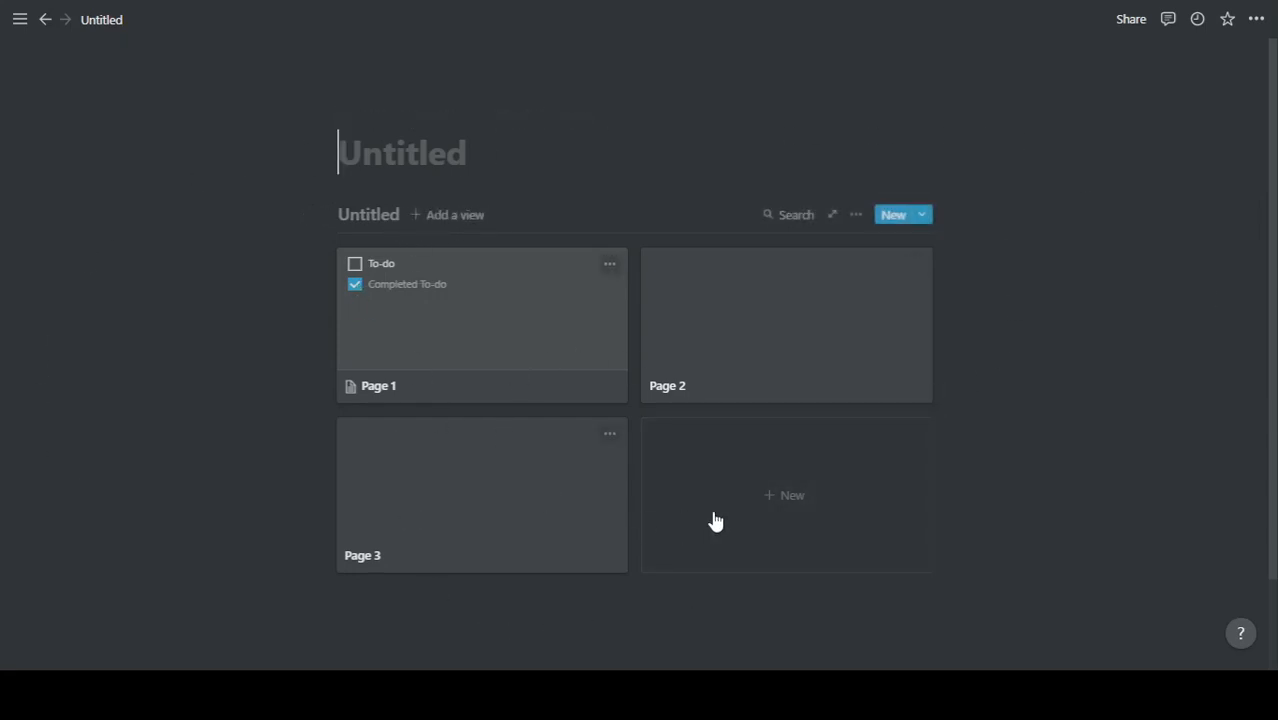
mouse_move(450, 410)
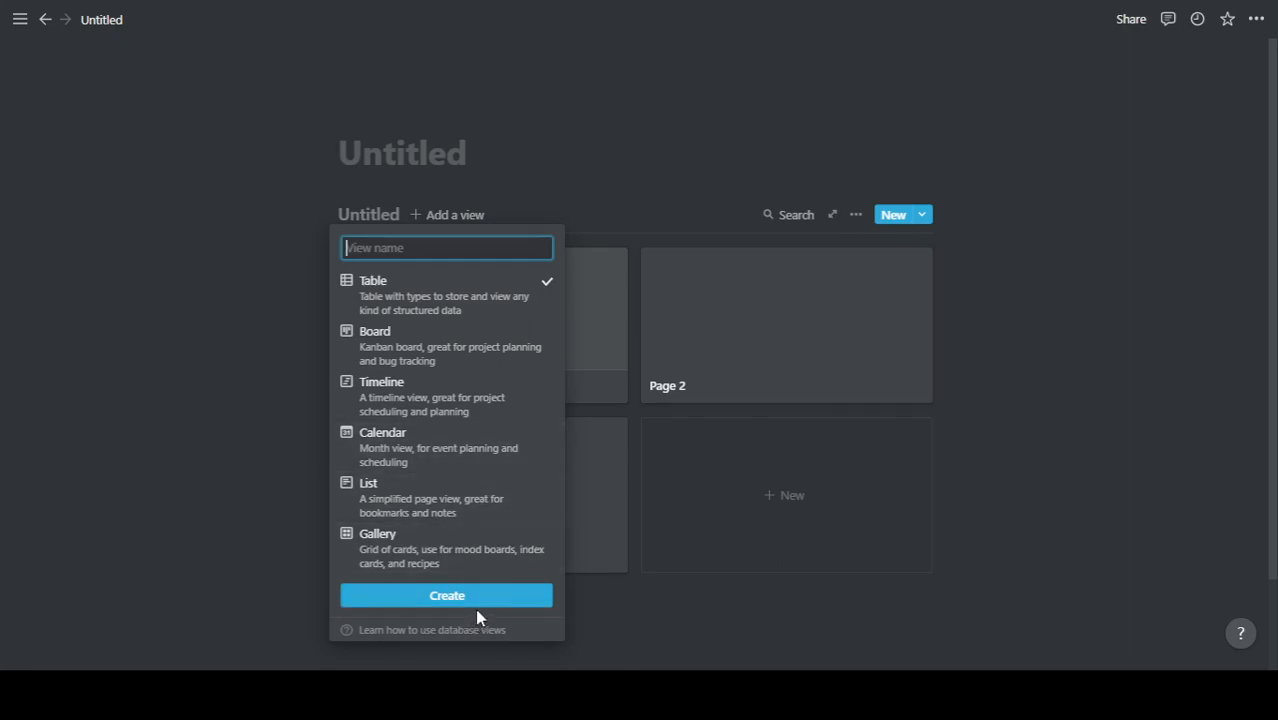
Add a table view listing Page 1–3 to the inline database, then return to Team Directory.
left_click(446, 596)
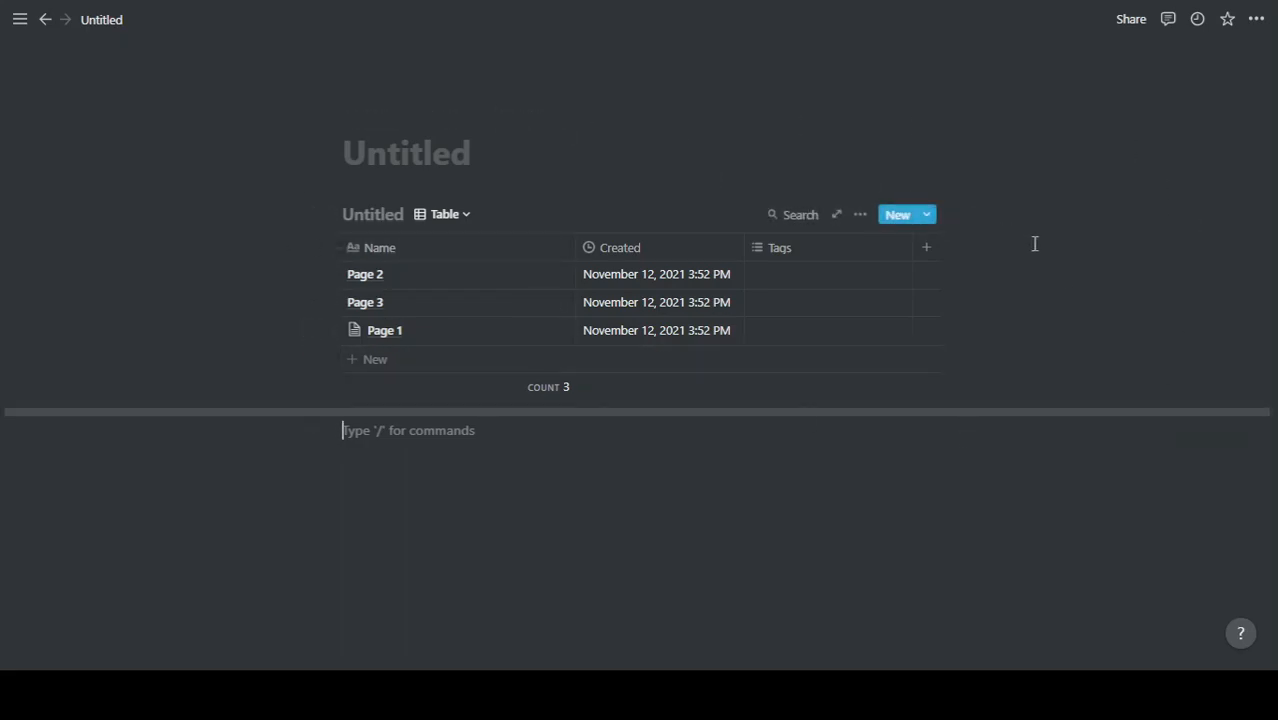
left_click(20, 20)
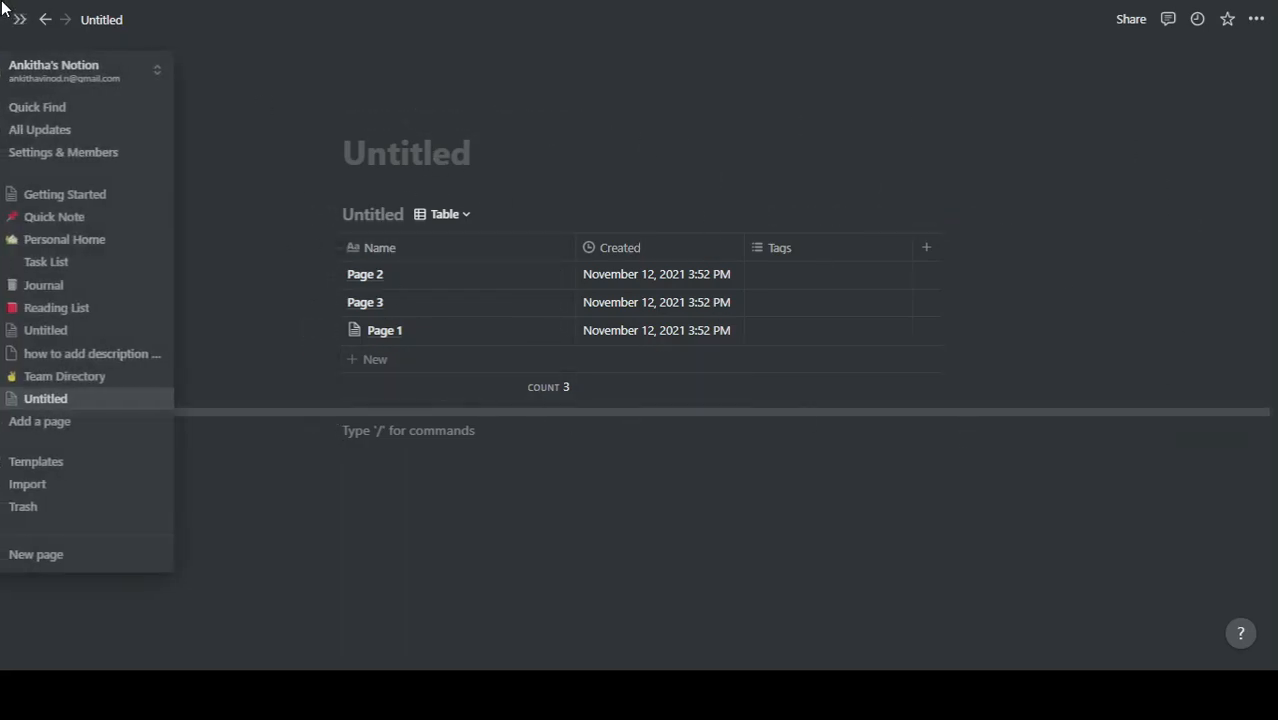
left_click(64, 376)
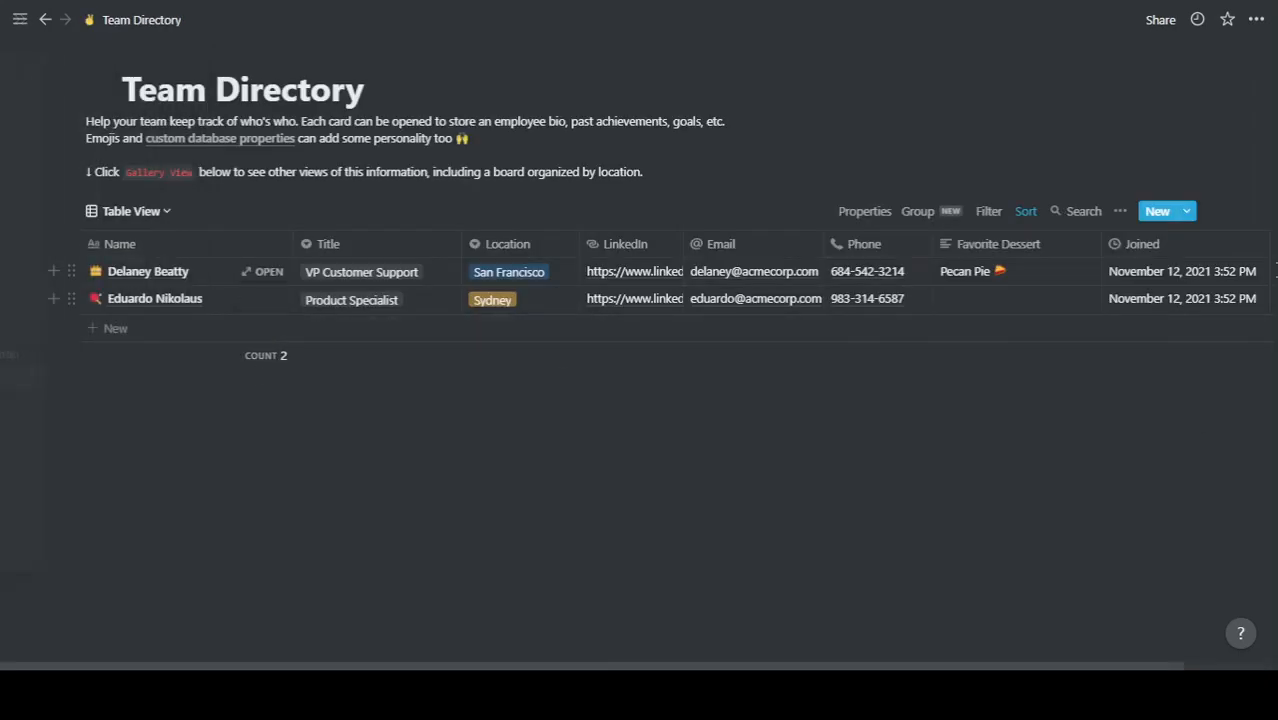
Finish the database description 'description option' and add an empty block below the inline table.
left_click(20, 20)
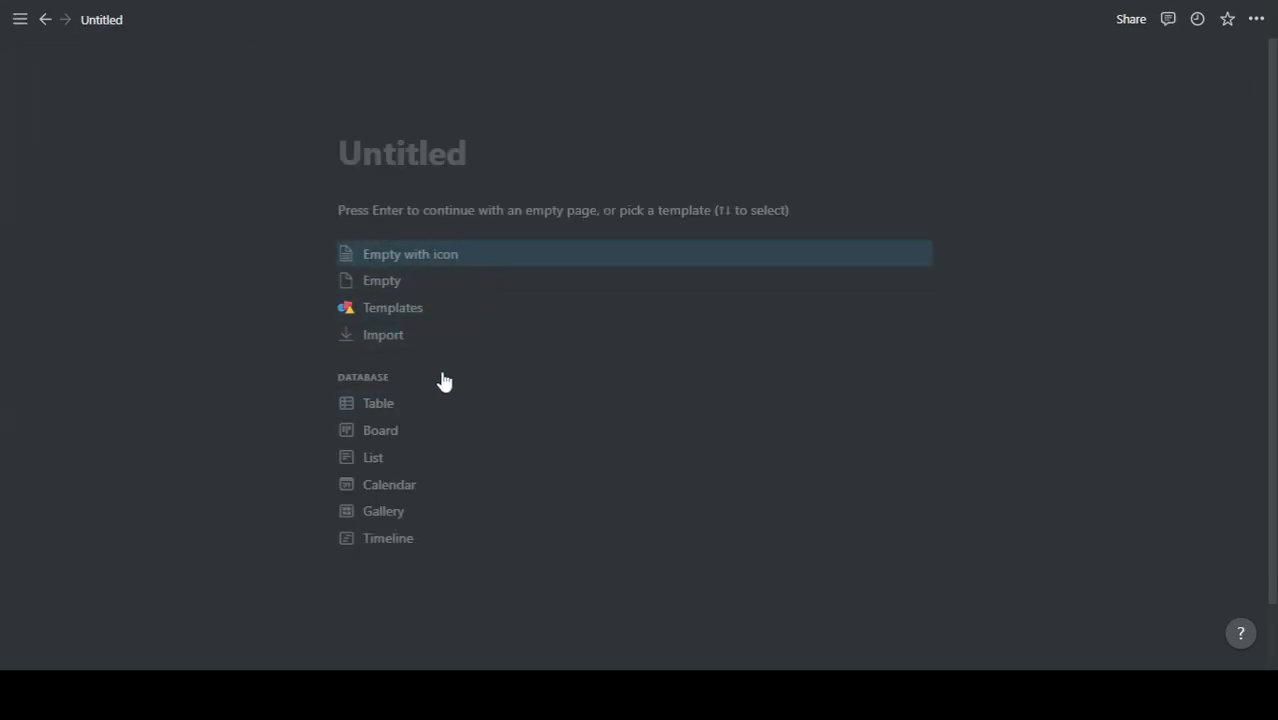
mouse_move(388, 484)
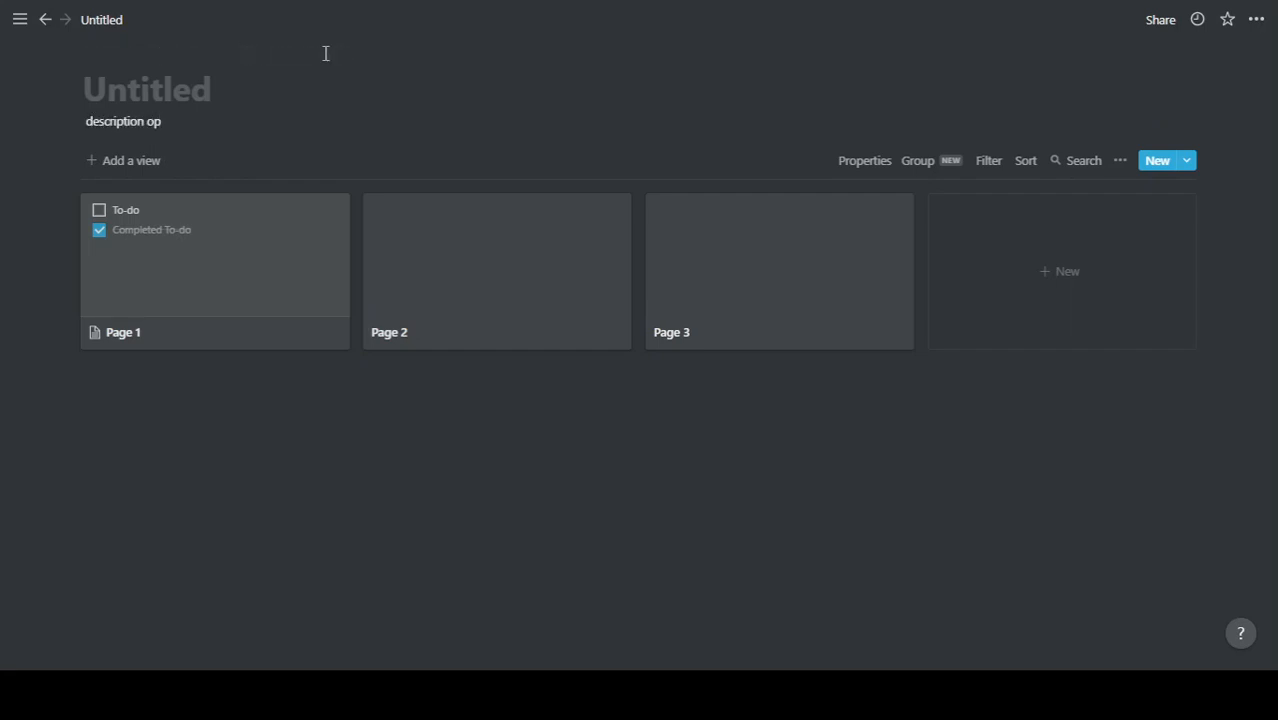
type("tion")
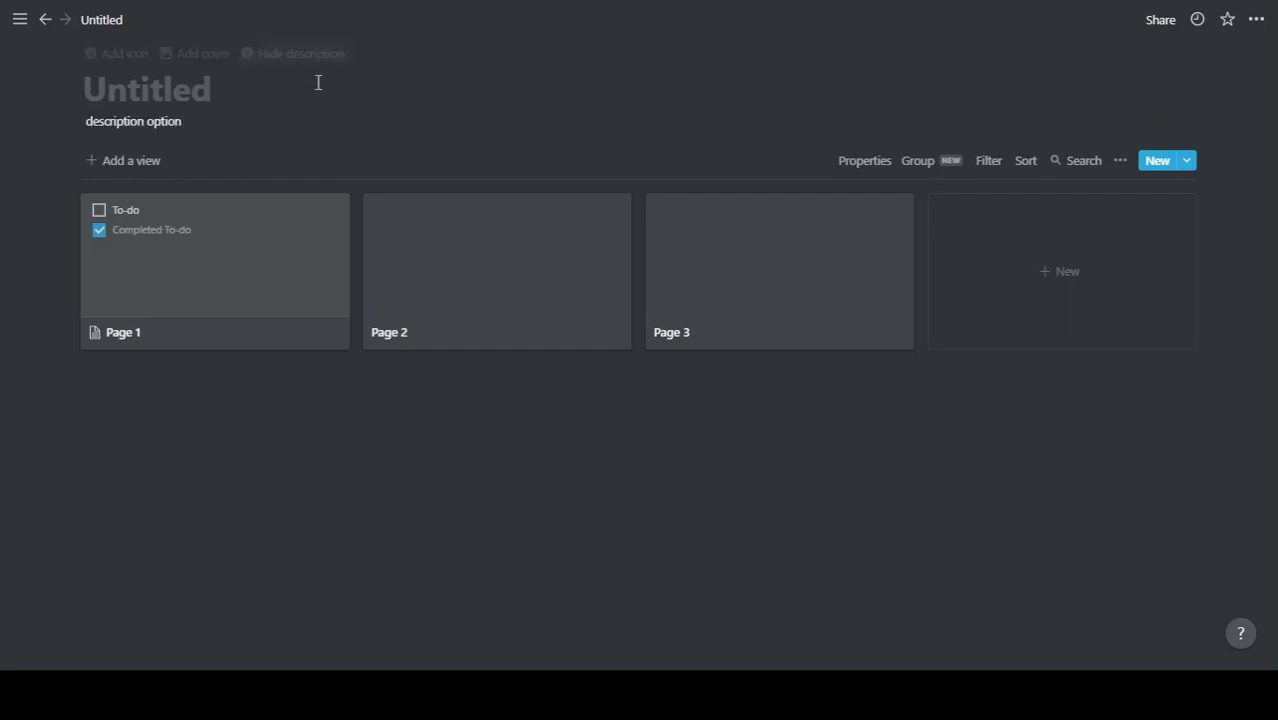
mouse_move(708, 576)
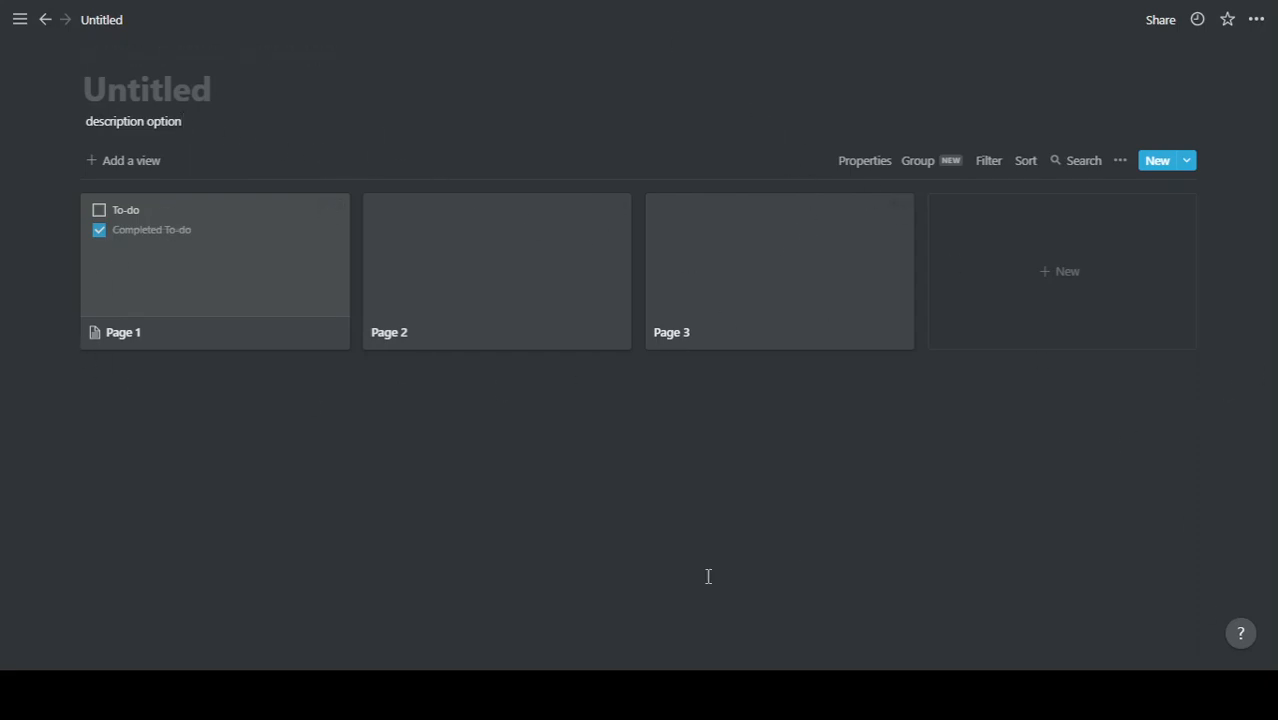
left_click(20, 20)
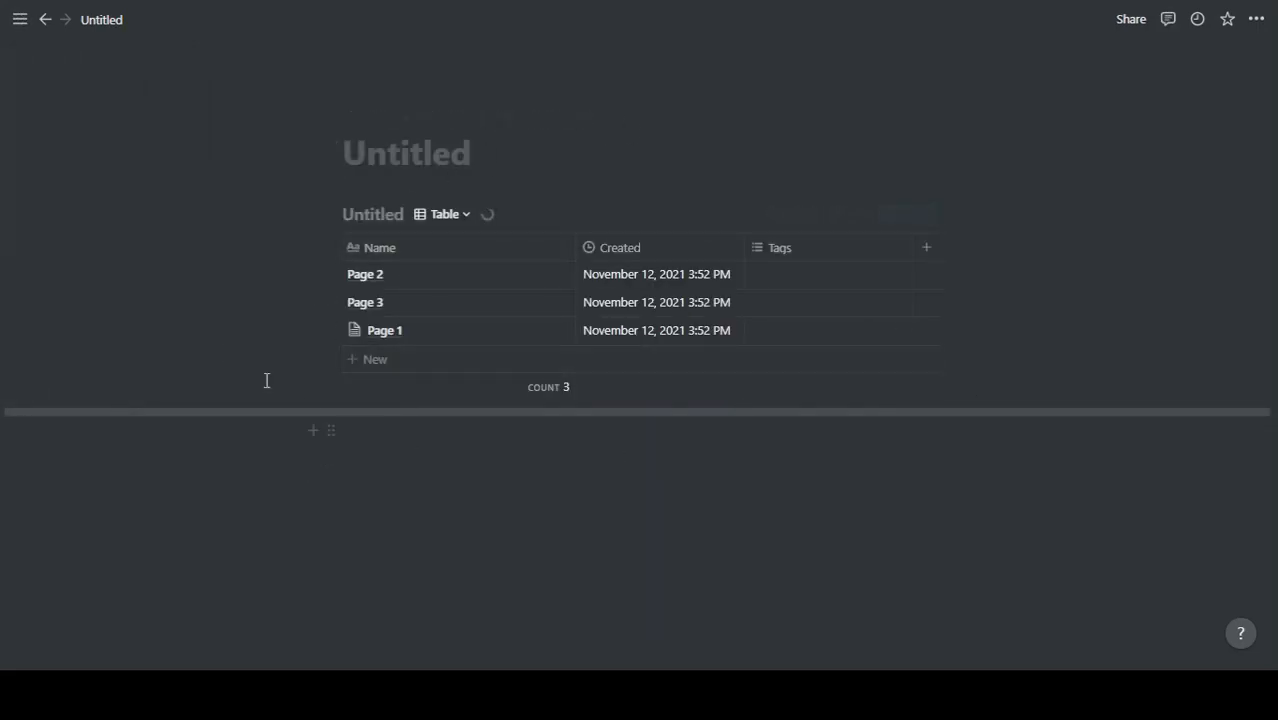
left_click(20, 20)
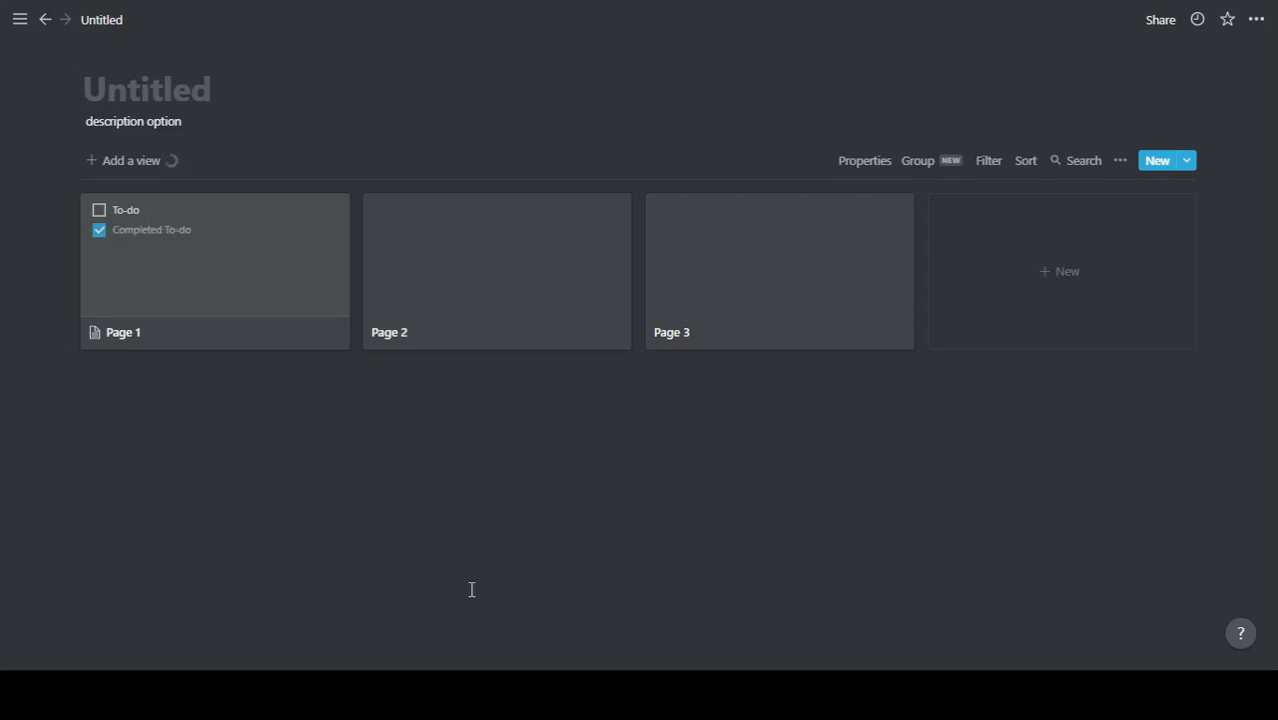
left_click(20, 20)
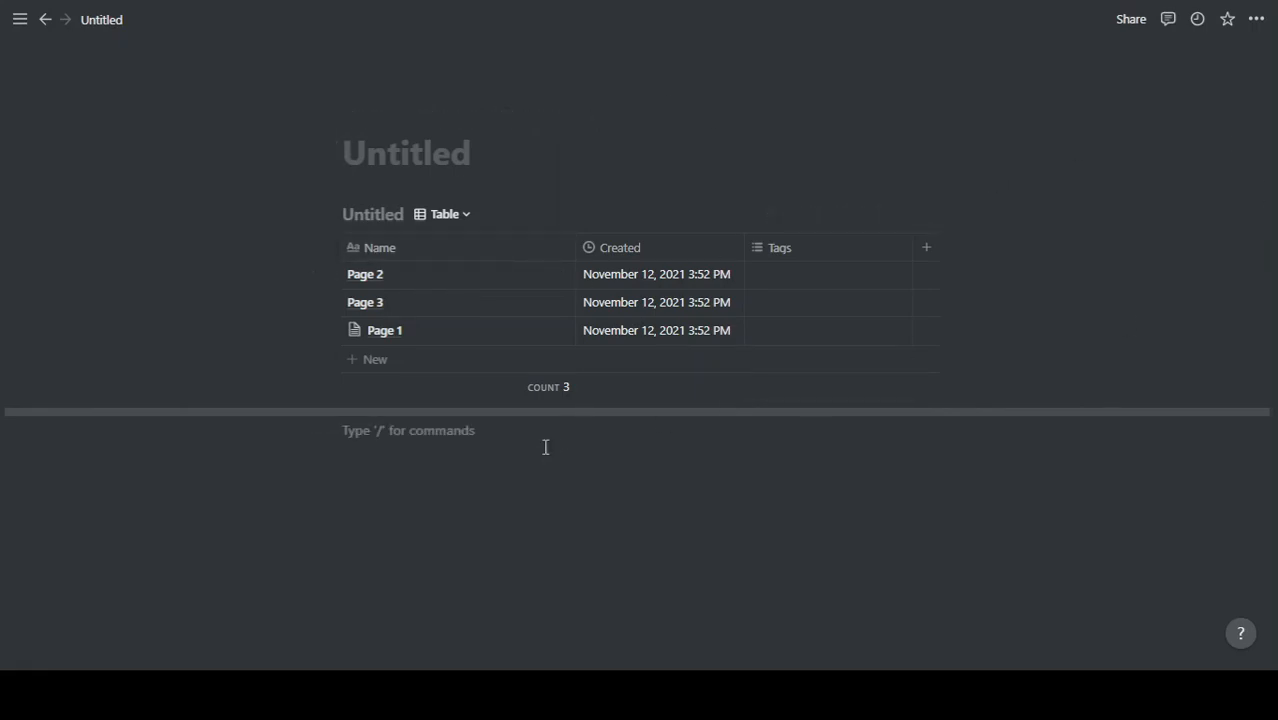
Write 'option' below the table and add a comment reading 'description' under the page title.
type("option")
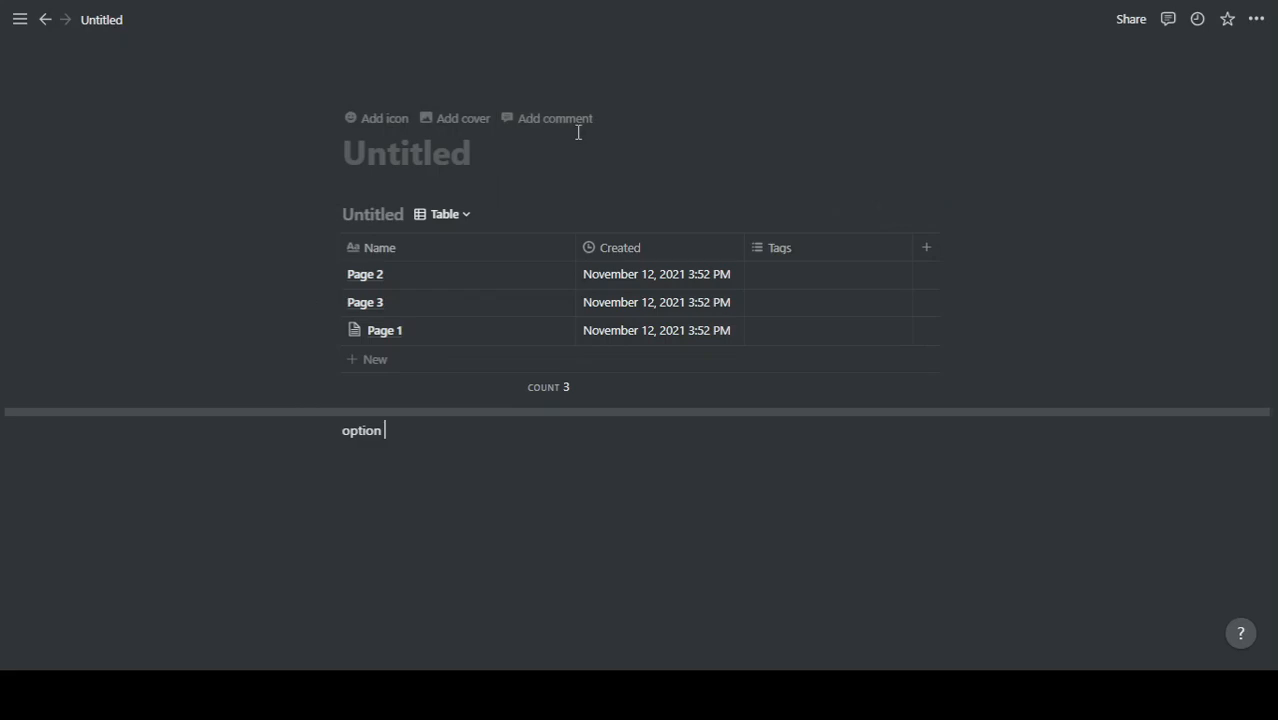
left_click(556, 118)
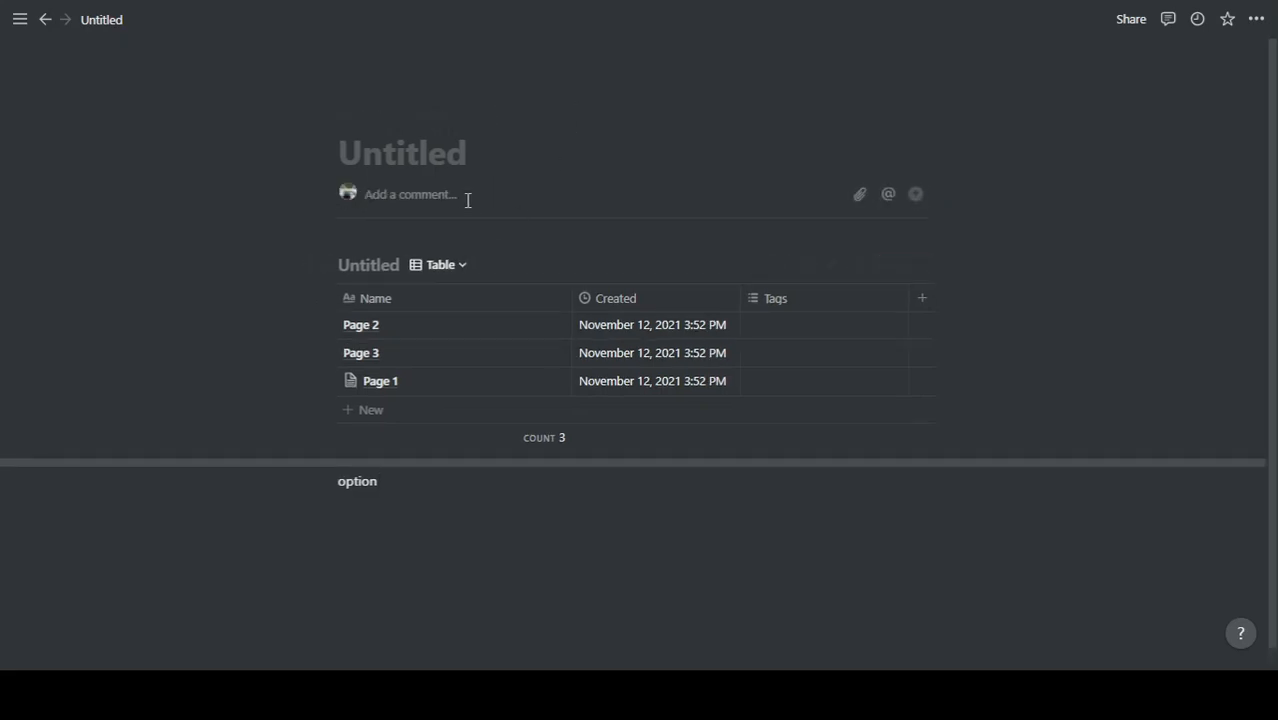
type("desc")
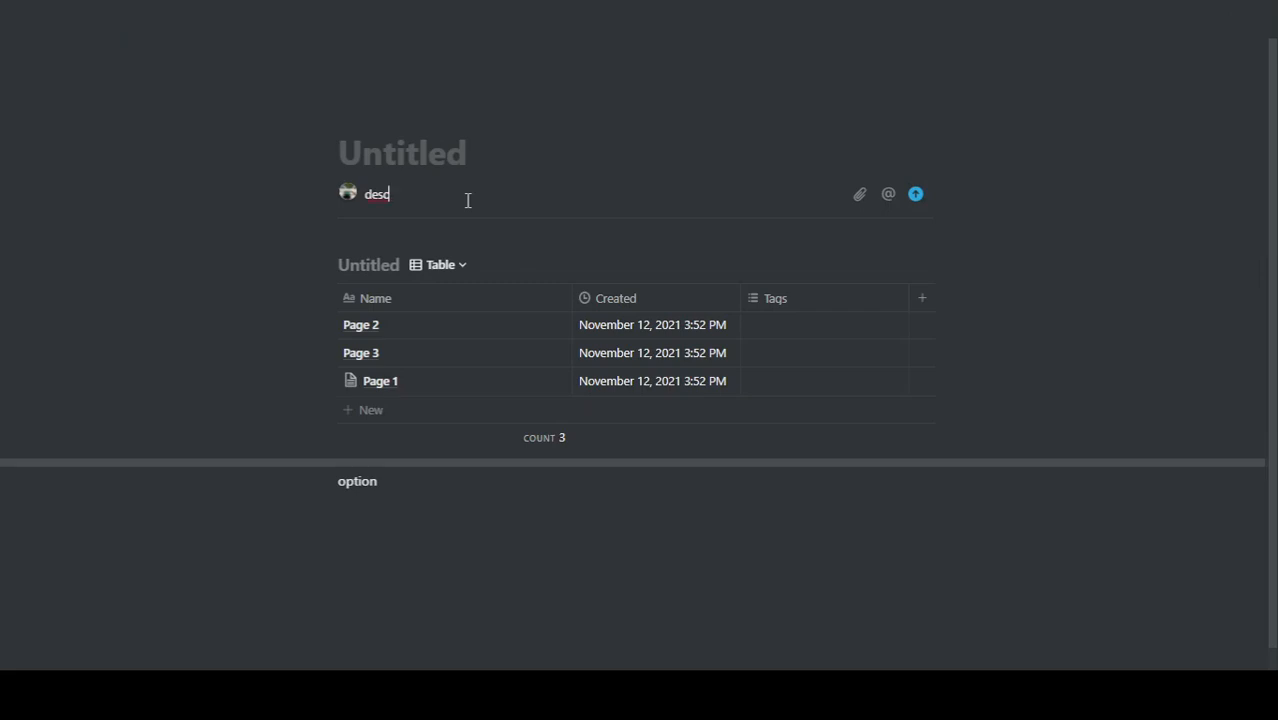
type("rip")
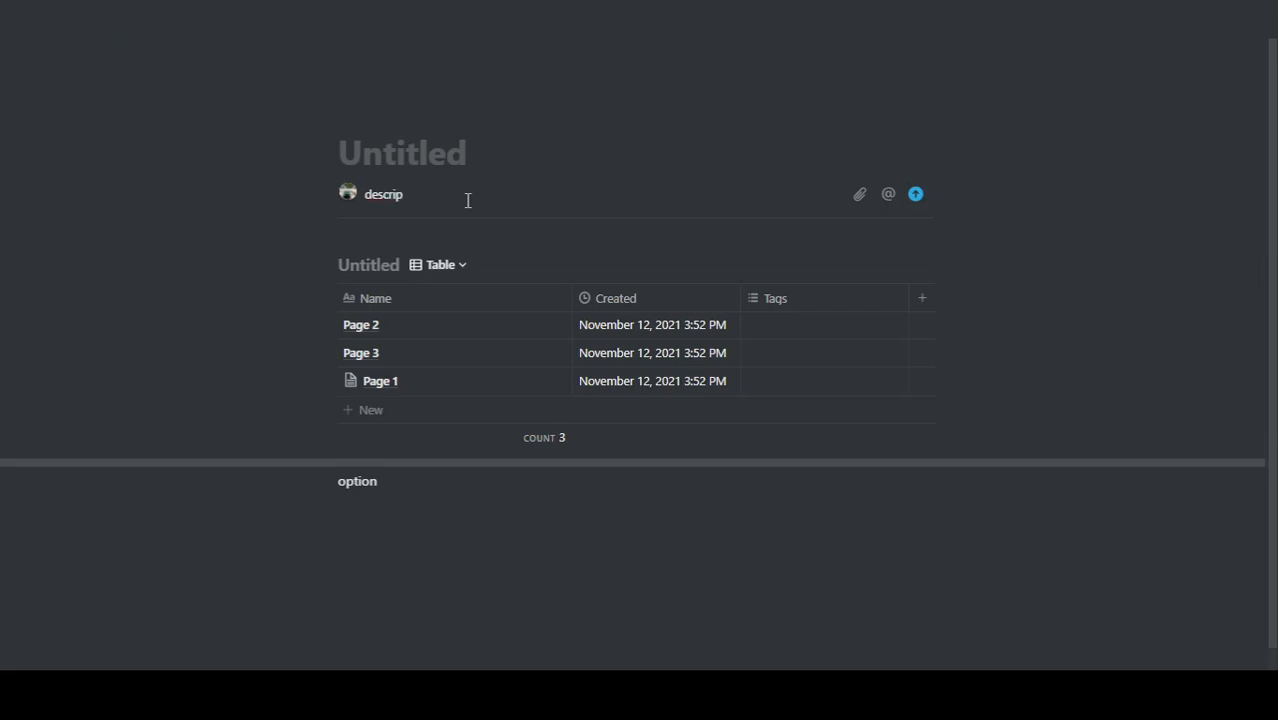
type("tion")
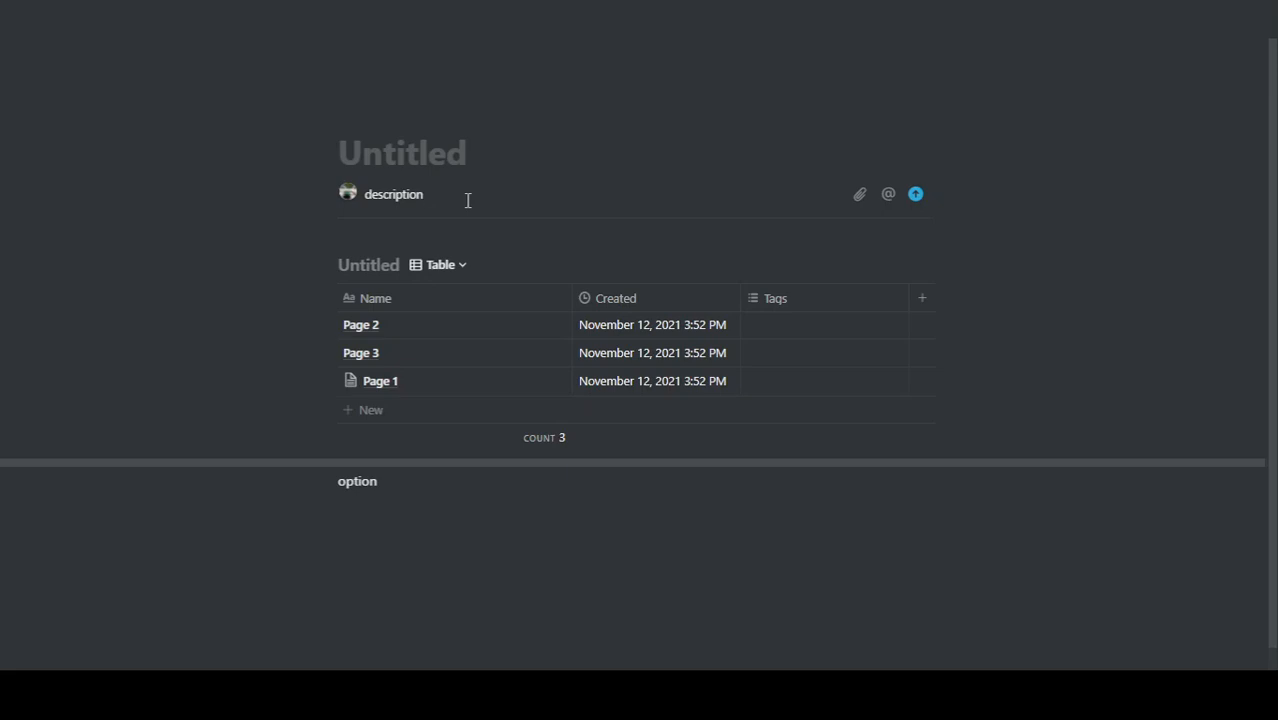
left_click(400, 194)
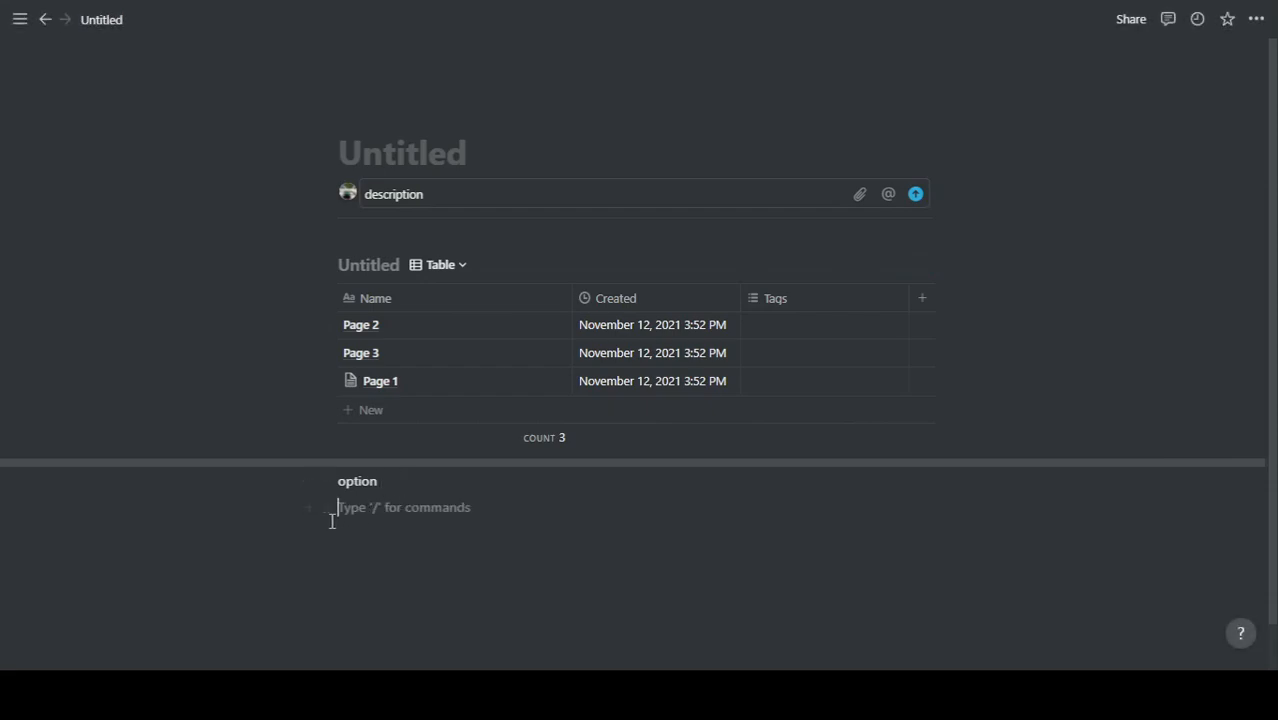
Add a callout block reading 'description' and place it between the title and the inline table.
right_click(636, 508)
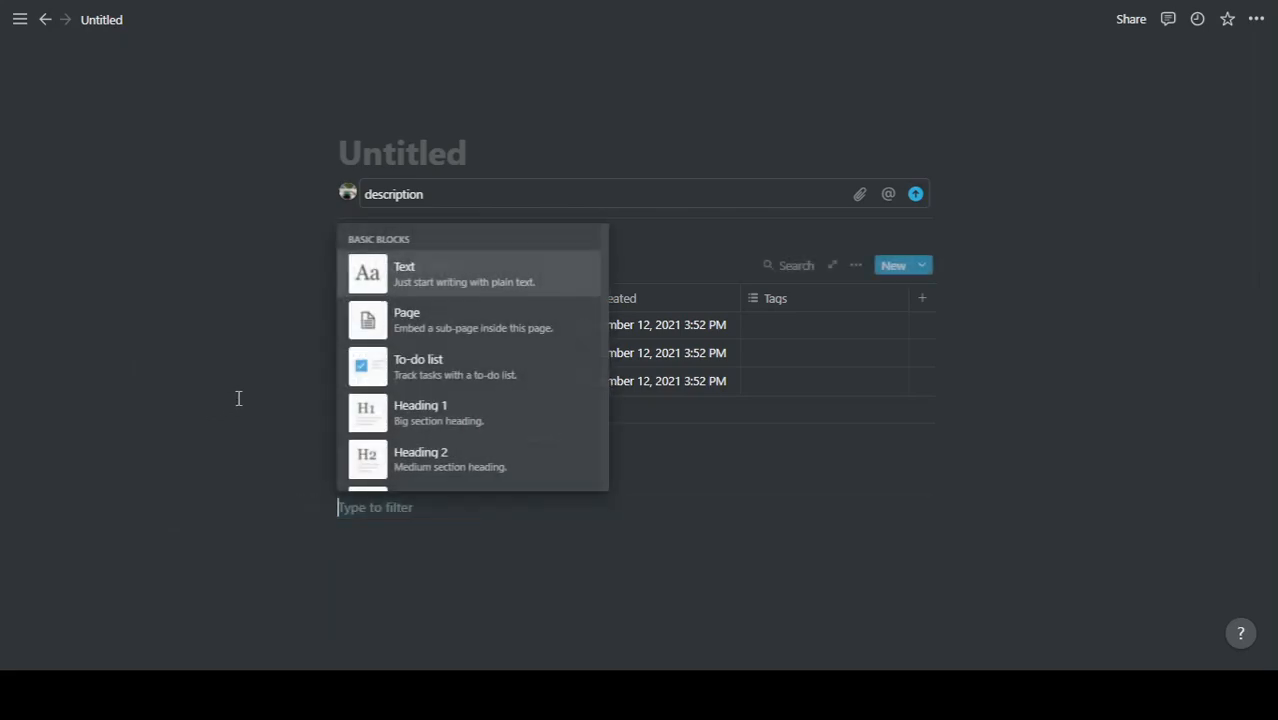
scroll("down", 3)
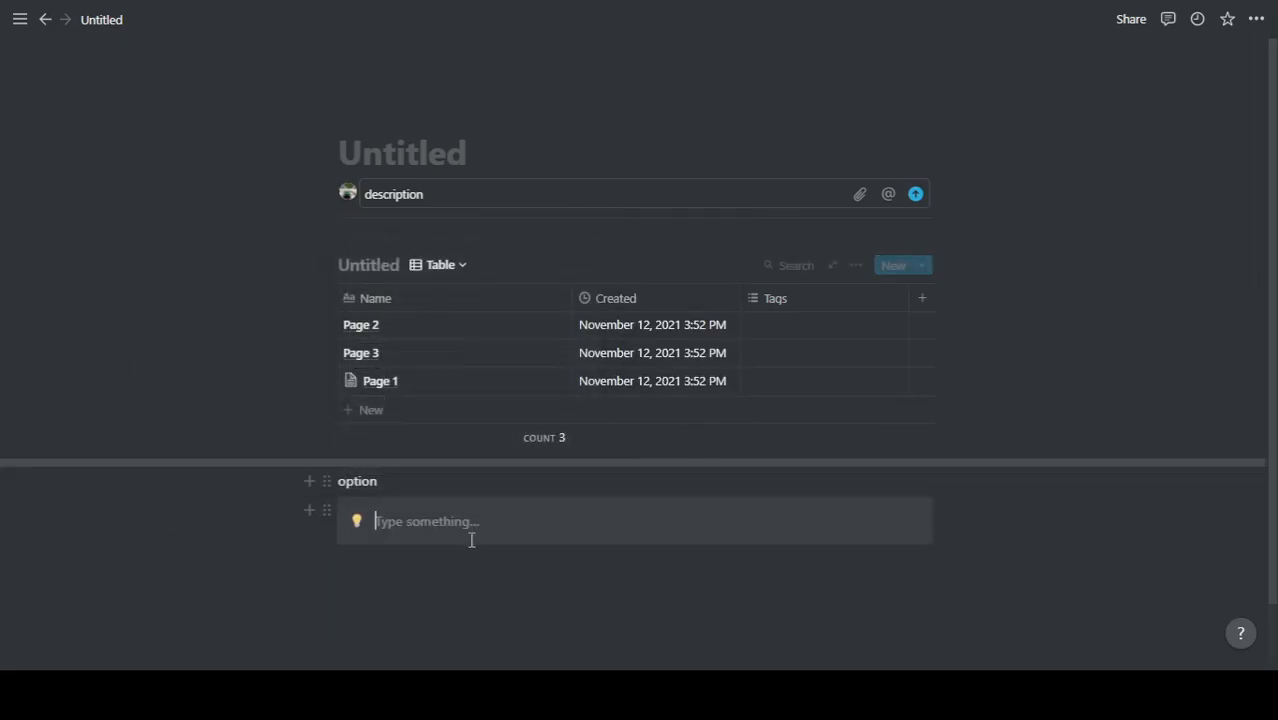
type("desc")
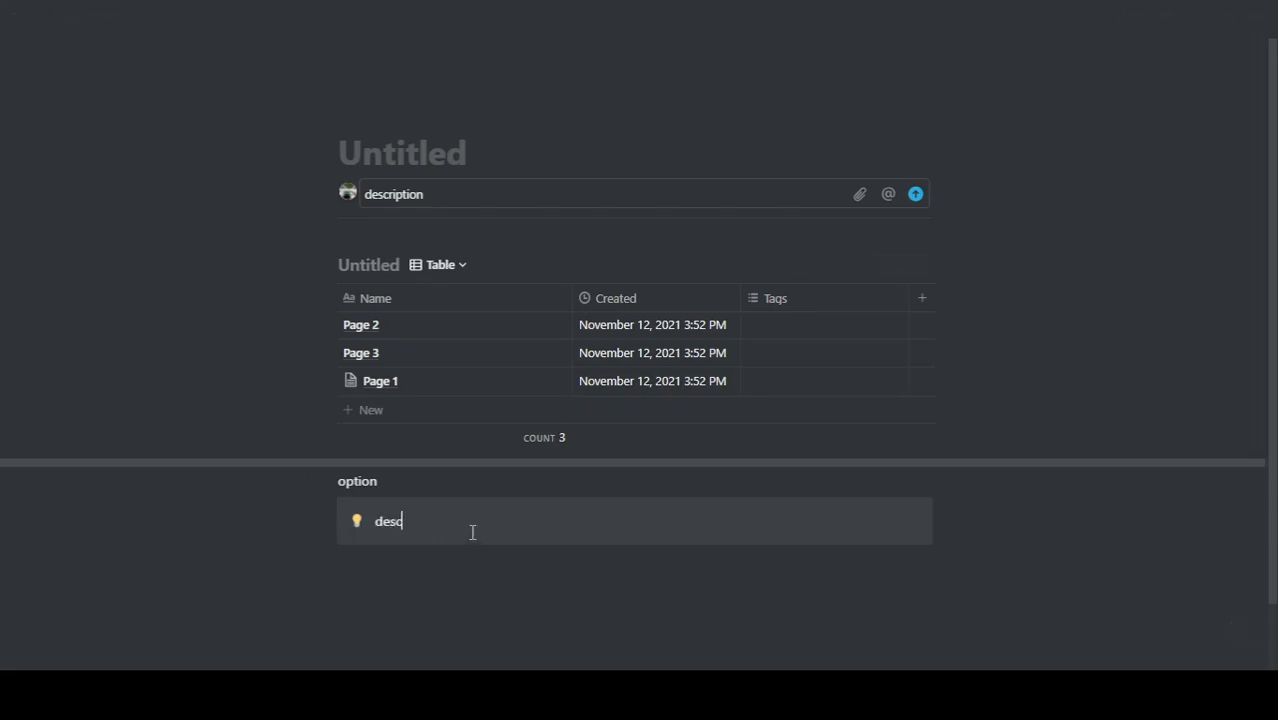
type("ription")
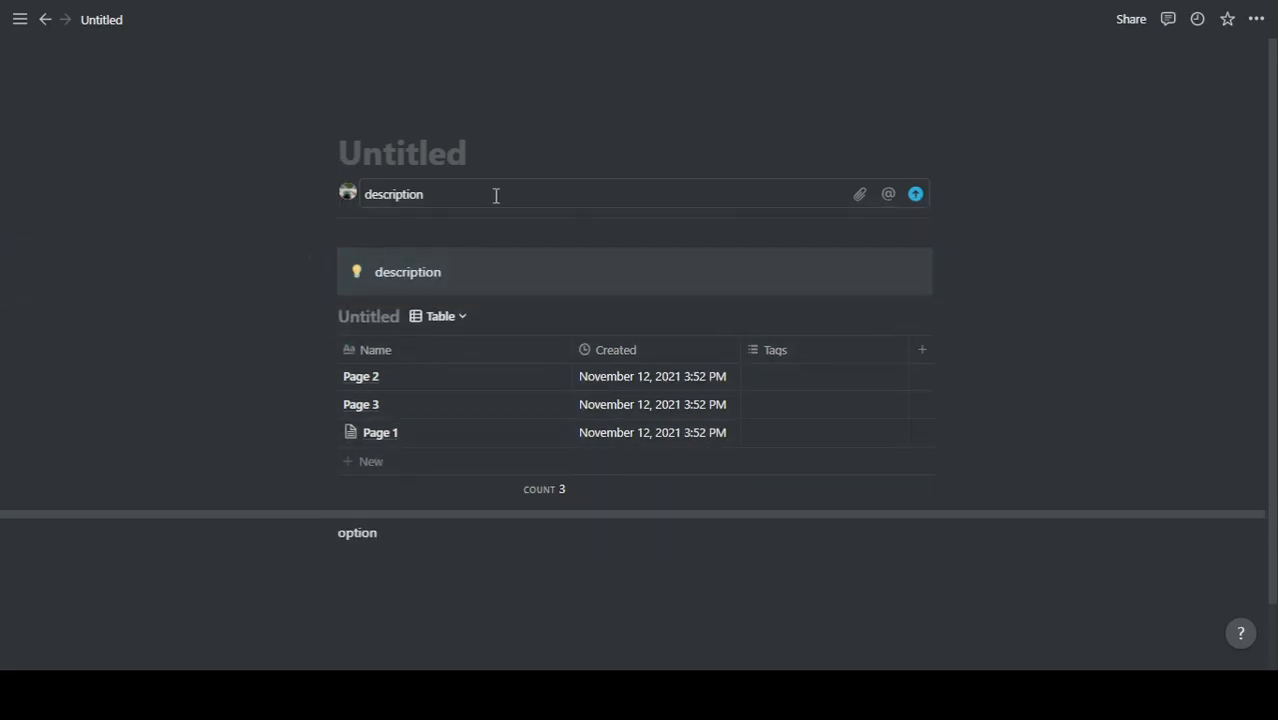
left_click(402, 152)
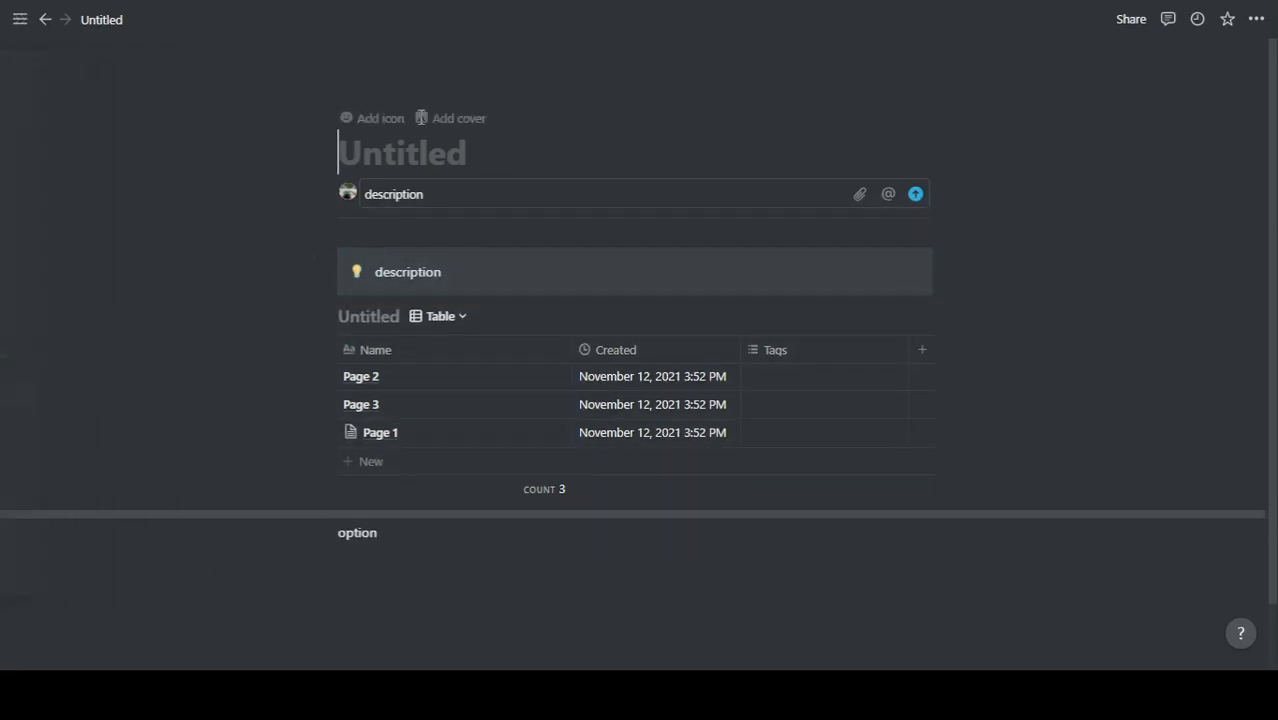
Open the 'how to add description to notion' page from the sidebar.
left_click(20, 20)
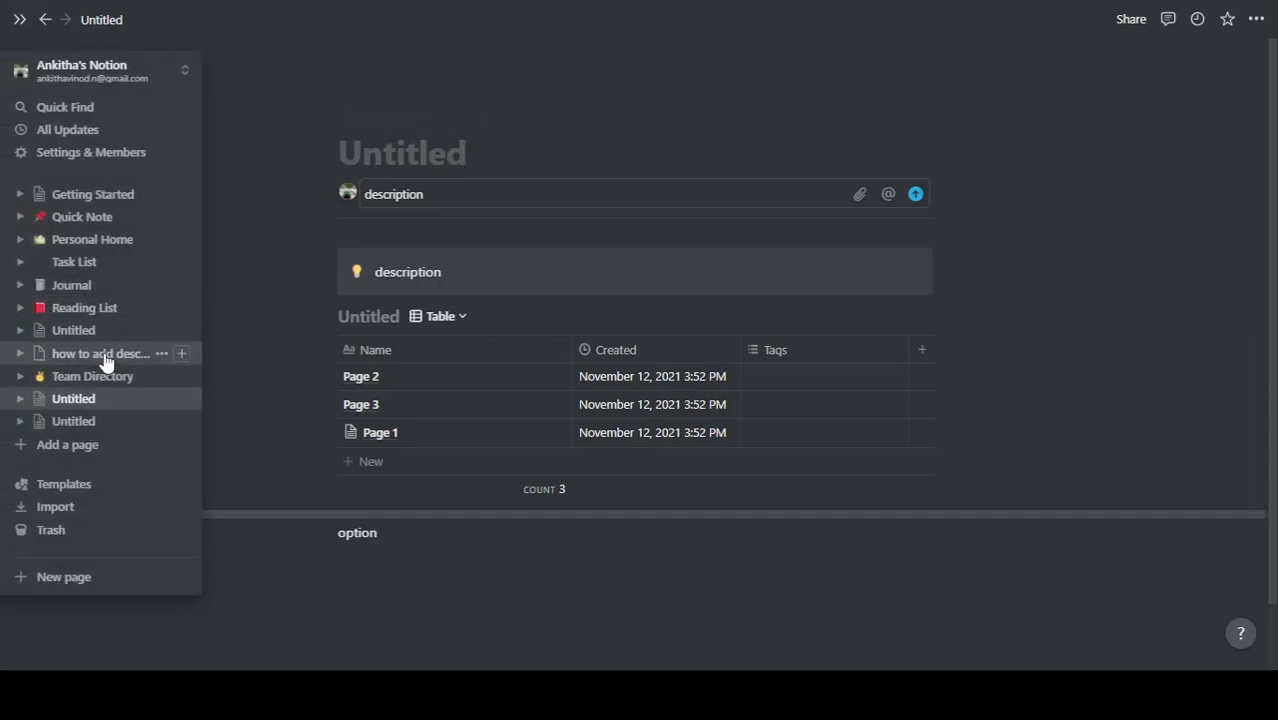
left_click(100, 352)
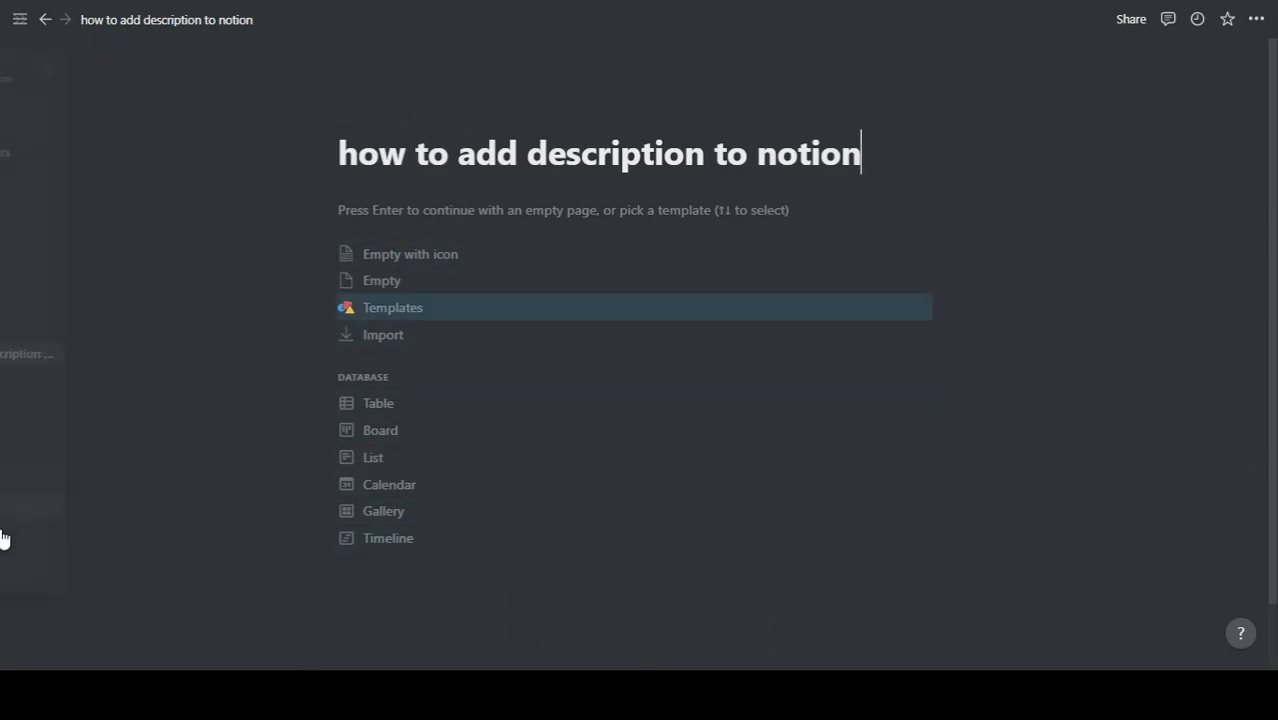
mouse_move(768, 494)
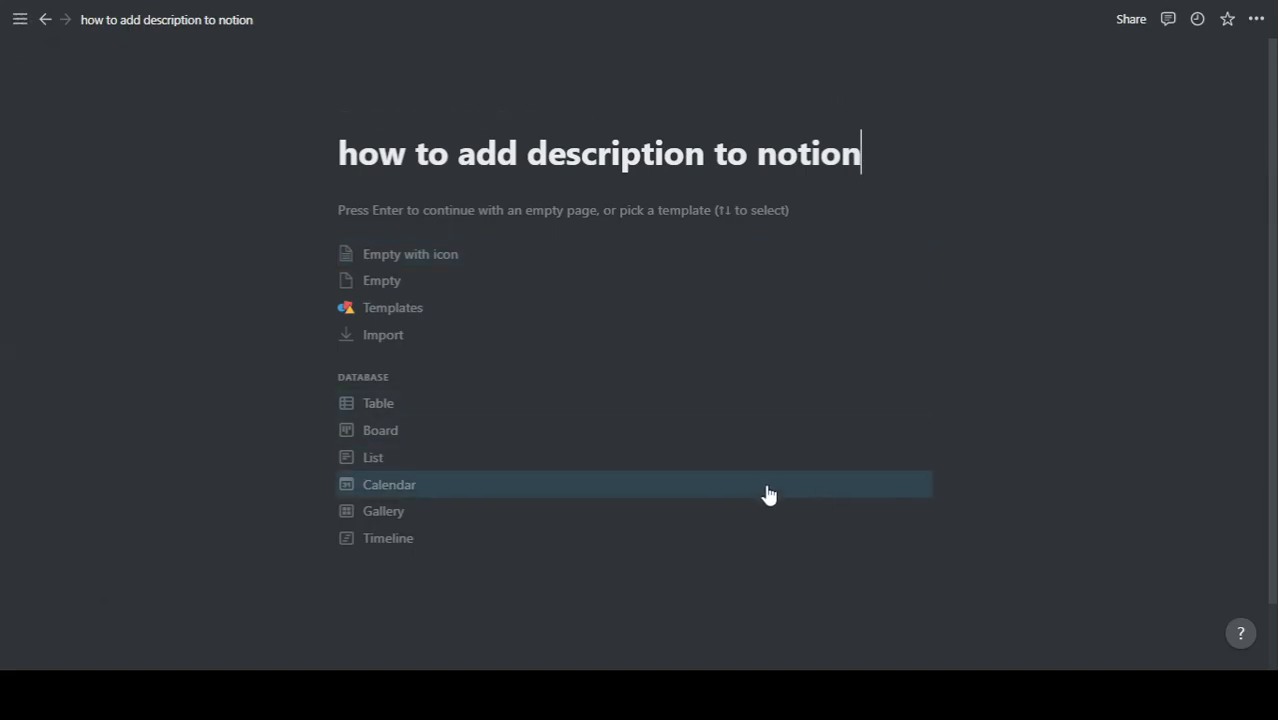